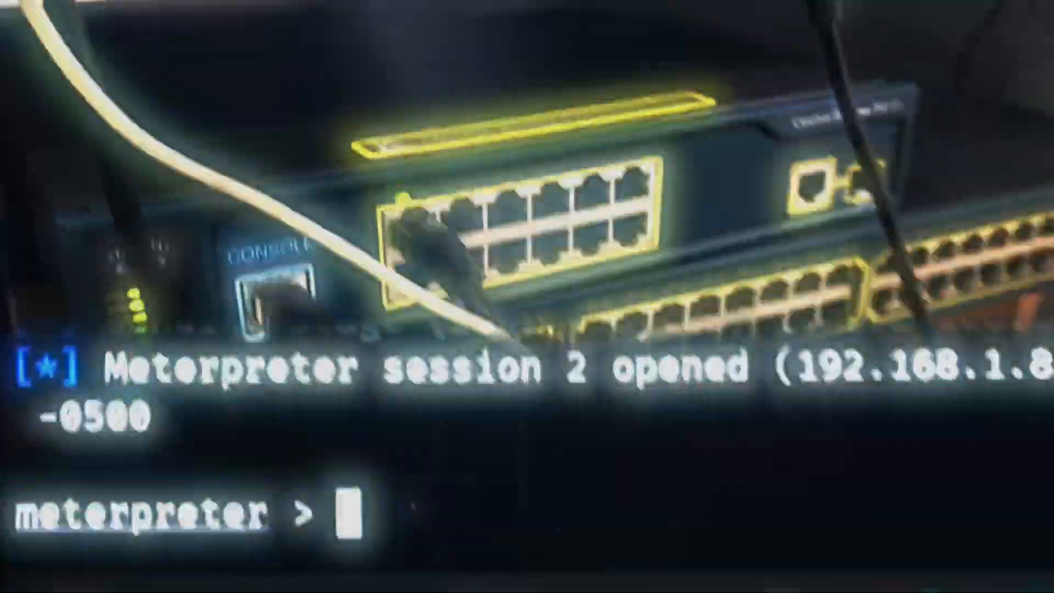
Launch cmd via the Run app from Start search and position the Command Prompt window.
{"action": "type", "text": "webcam_list"}
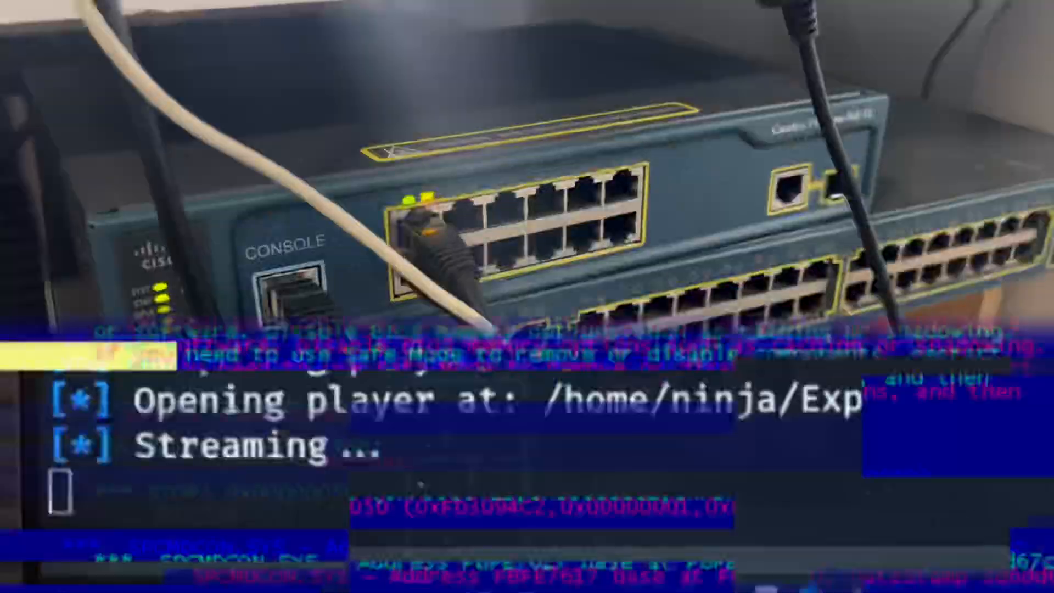
{"action": "type", "text": "run"}
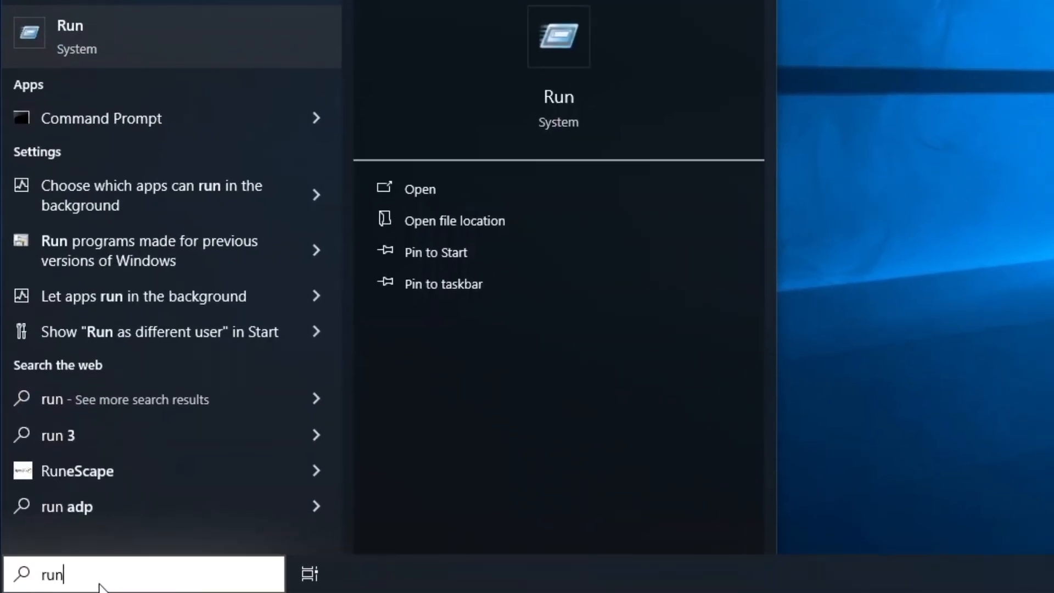
{"action": "left_click", "coordinate": [420, 188]}
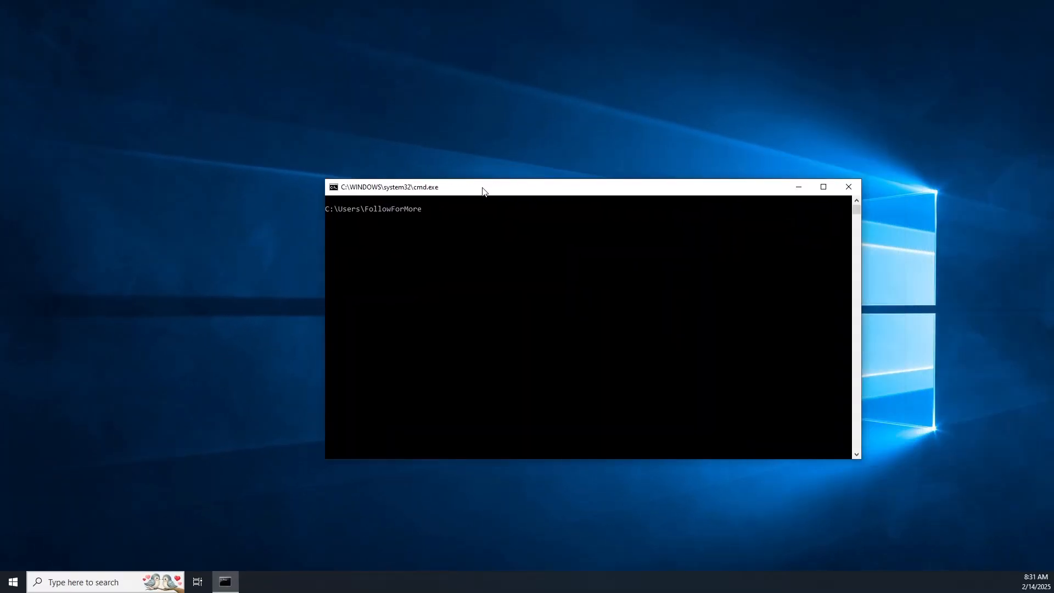
{"action": "left_click_drag", "start_coordinate": [485, 186], "coordinate": [443, 171]}
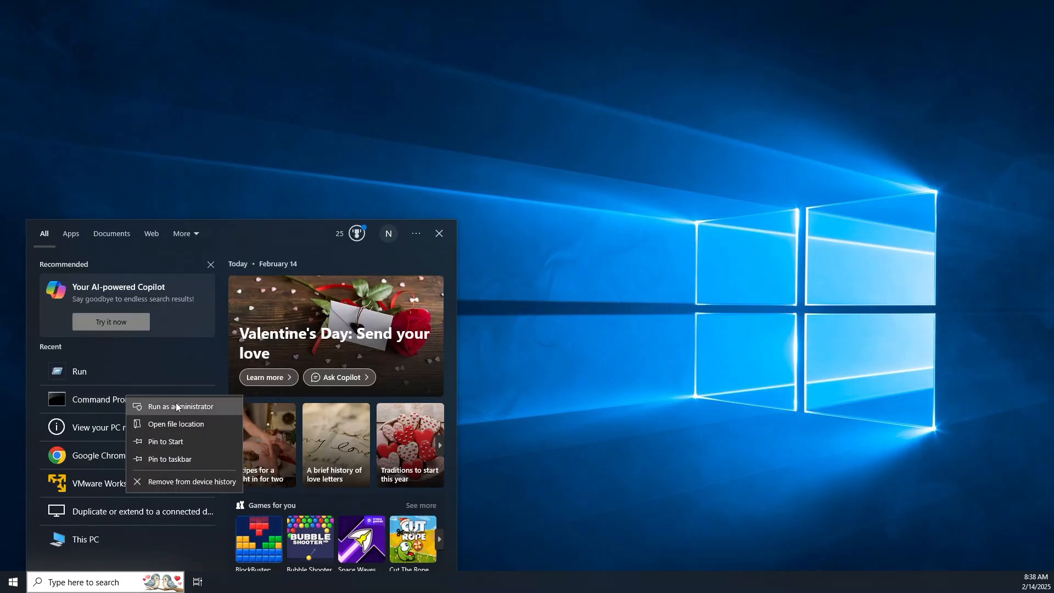
Run Command Prompt as administrator from Recent, then close the elevated window.
{"action": "left_click", "coordinate": [178, 406]}
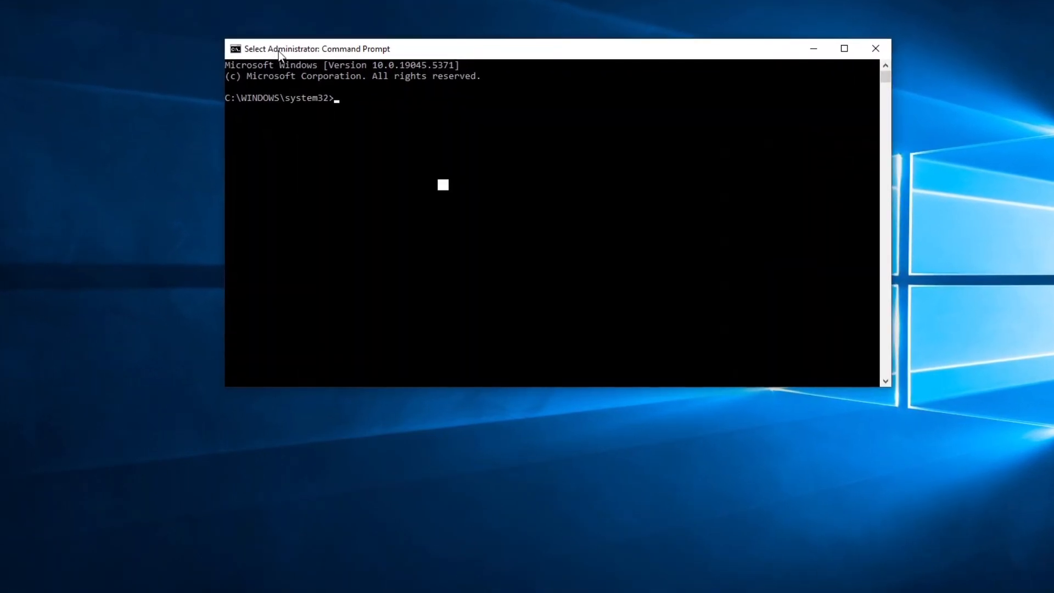
{"action": "left_click", "coordinate": [876, 48]}
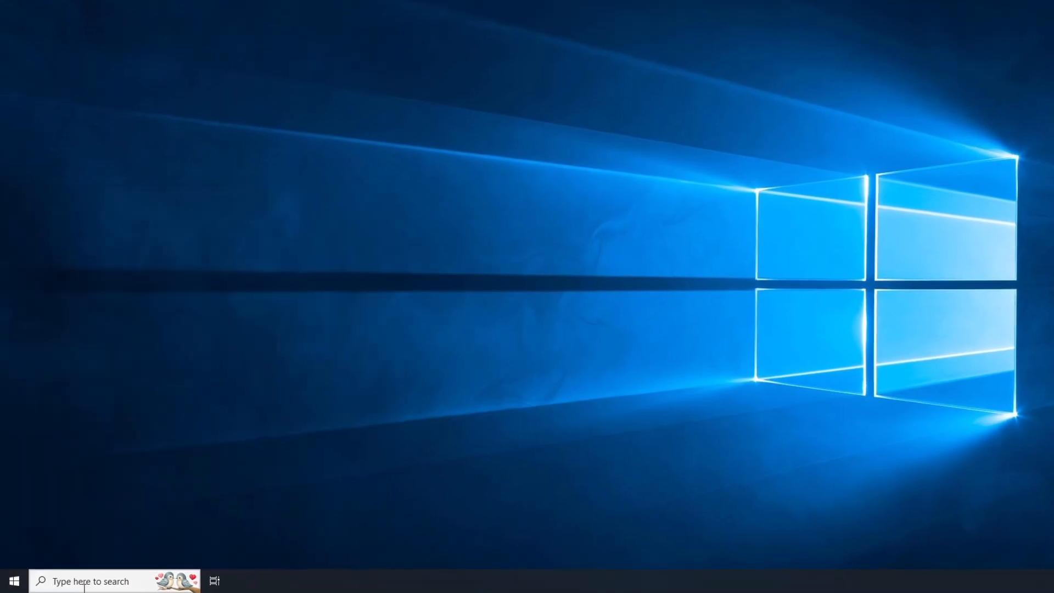
Search 'cmd' in Start and run Command Prompt as administrator, maximized.
{"action": "type", "text": "c"}
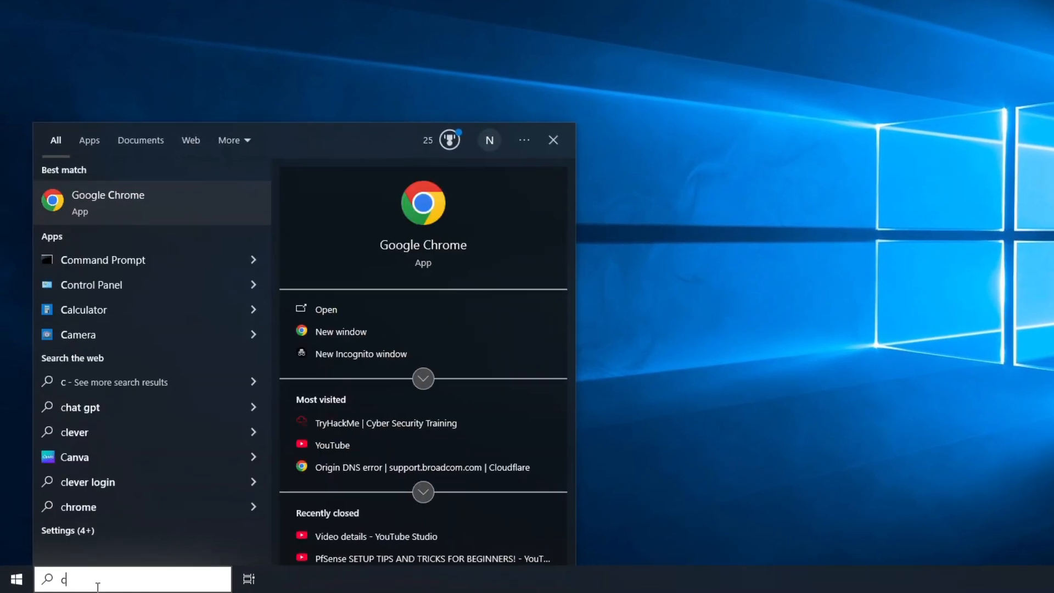
{"action": "type", "text": "md"}
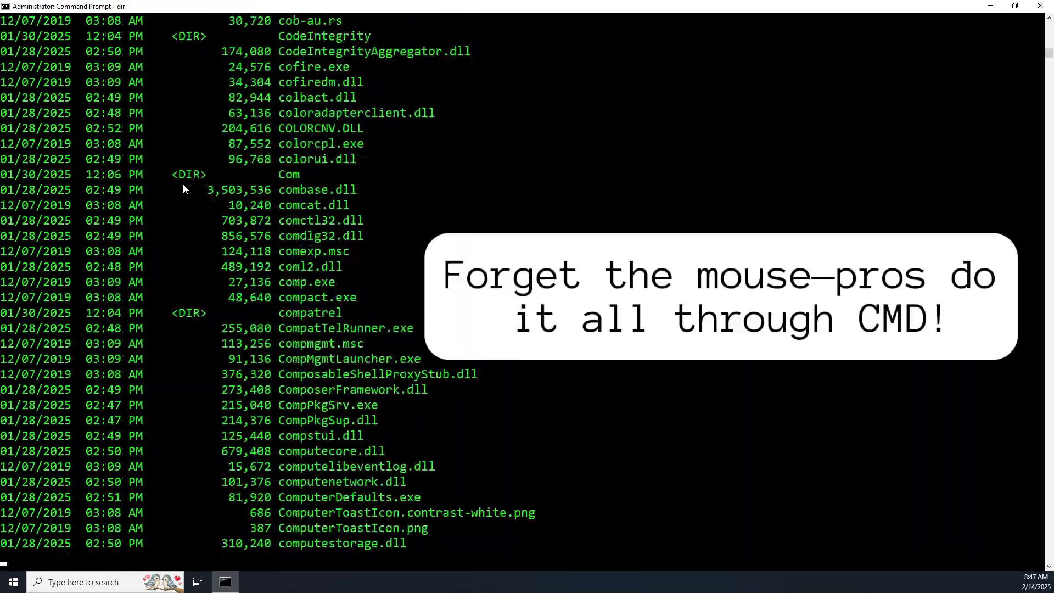
Scroll through the system32 dir listing to its end before clearing with cls.
{"action": "scroll", "scroll_direction": "down", "scroll_amount": 3}
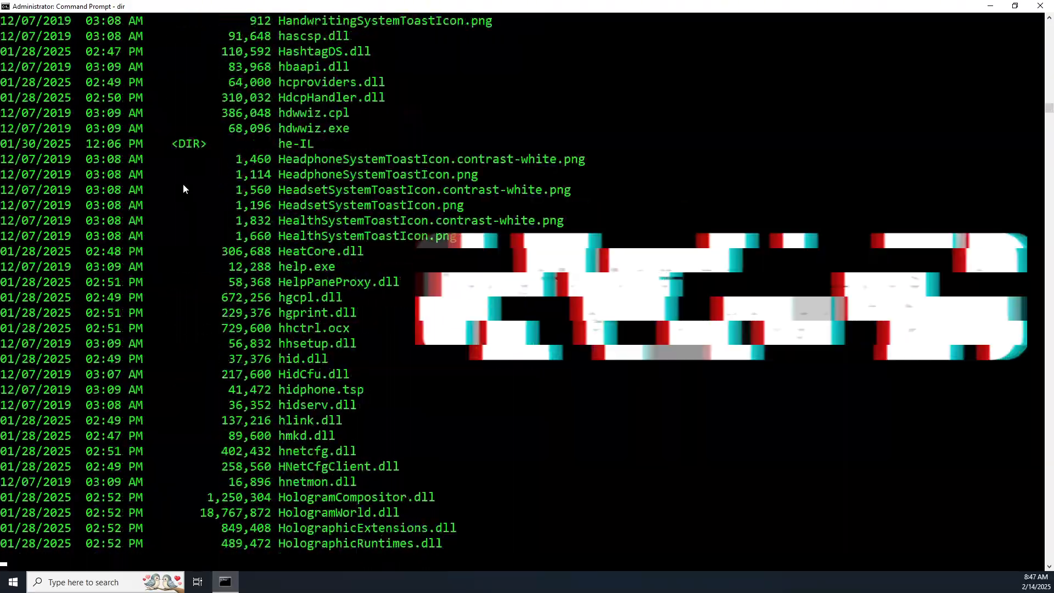
{"action": "scroll", "scroll_direction": "down", "scroll_amount": 3}
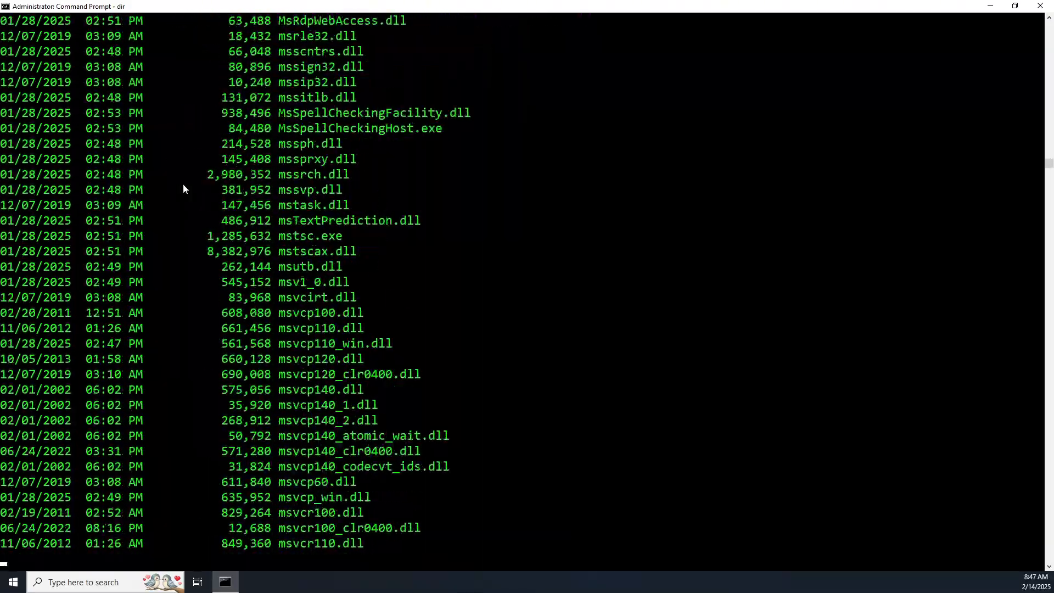
{"action": "scroll", "scroll_direction": "down", "scroll_amount": 3}
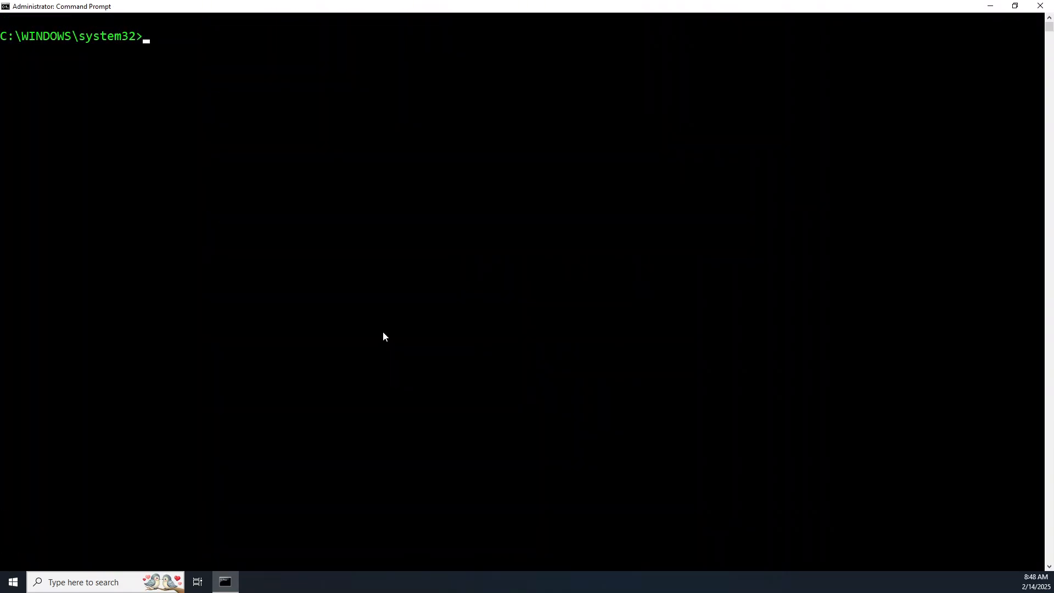
cd to C:\Users\netwo\Desktop and run dir, revealing secret.txt.
{"action": "type", "text": "cd"}
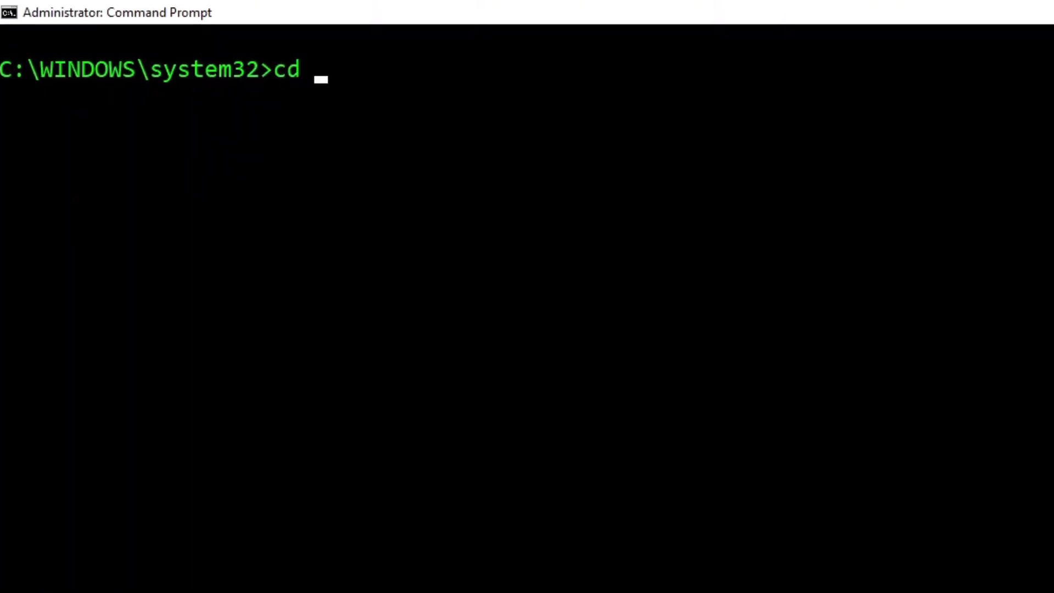
{"action": "type", "text": "C:"}
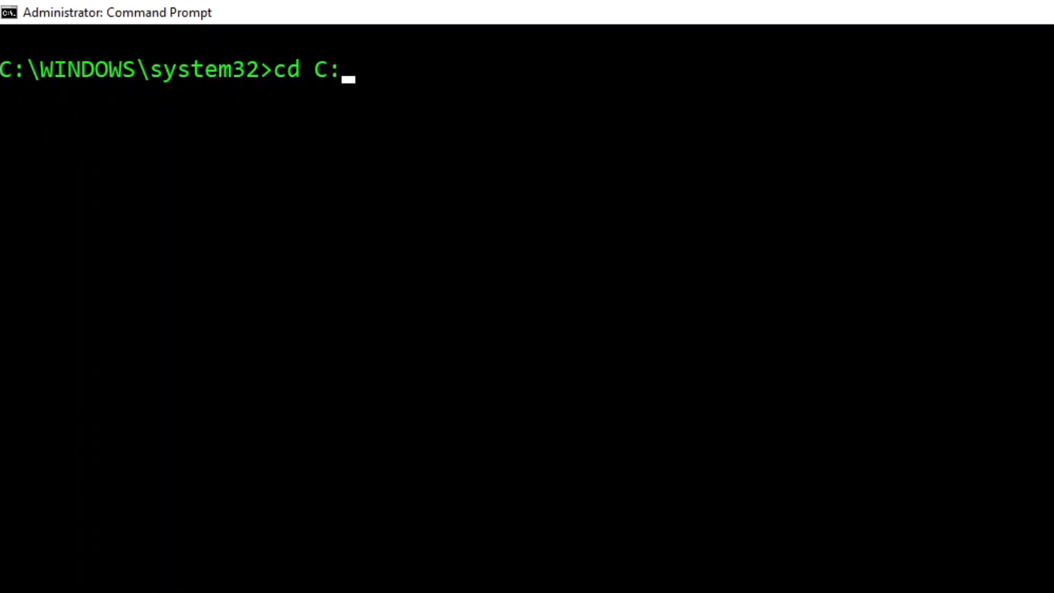
{"action": "type", "text": "\\Users"}
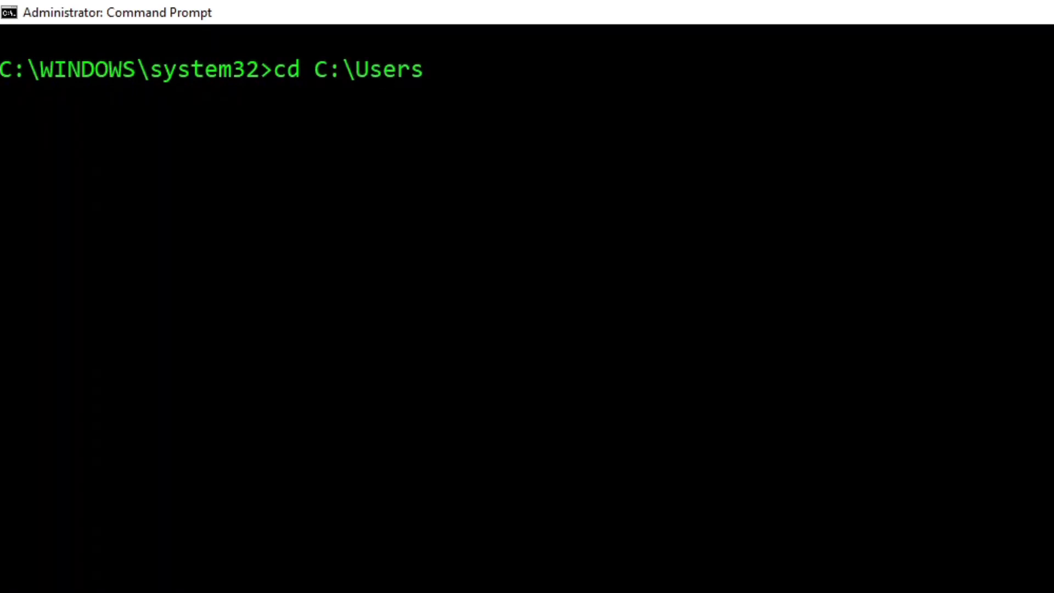
{"action": "type", "text": "\\netwo"}
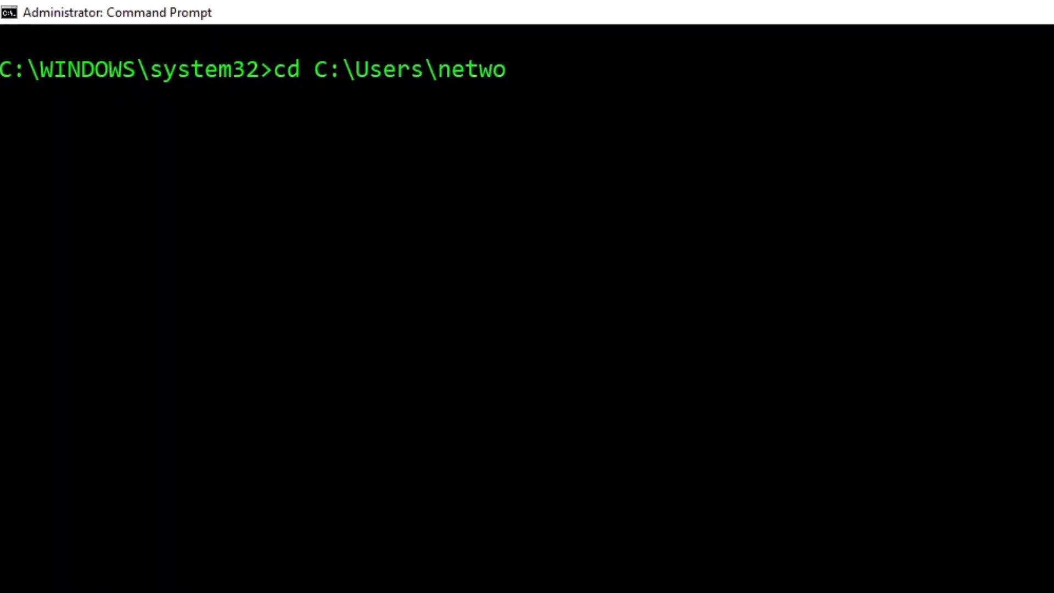
{"action": "type", "text": "\\Desktop"}
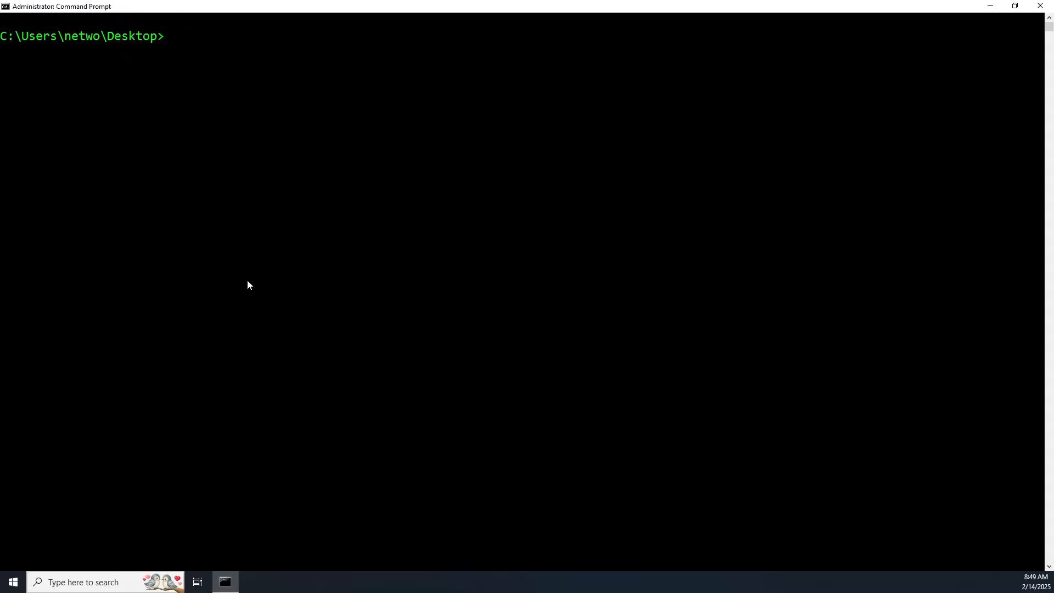
{"action": "type", "text": "dir"}
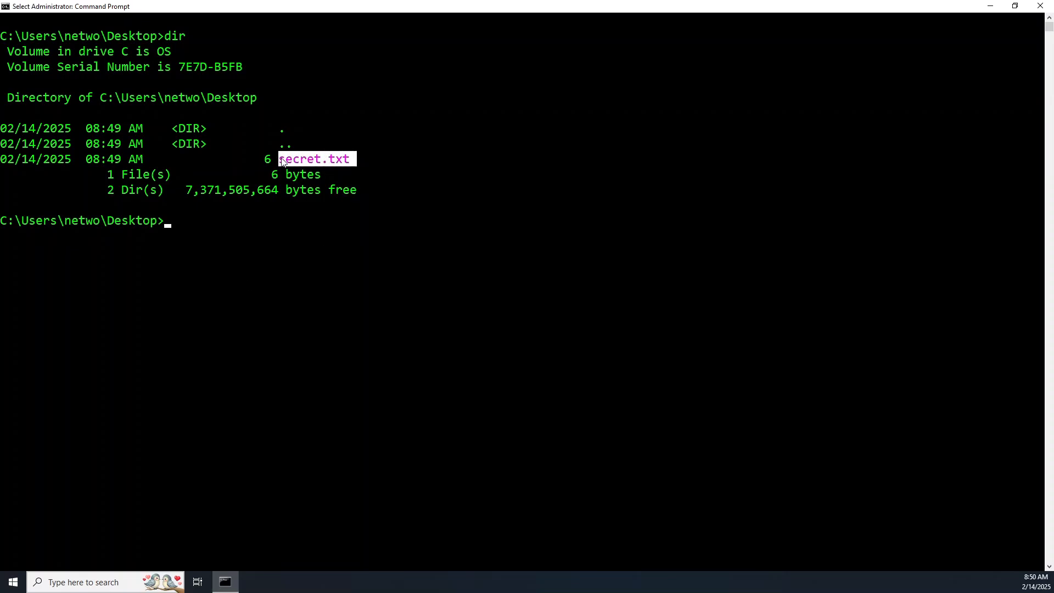
Run del secret.txt, mkdir HackingLab, then dir to confirm HackingLab is listed.
{"action": "type", "text": "del secret.txt"}
{"action": "type", "text": "m"}
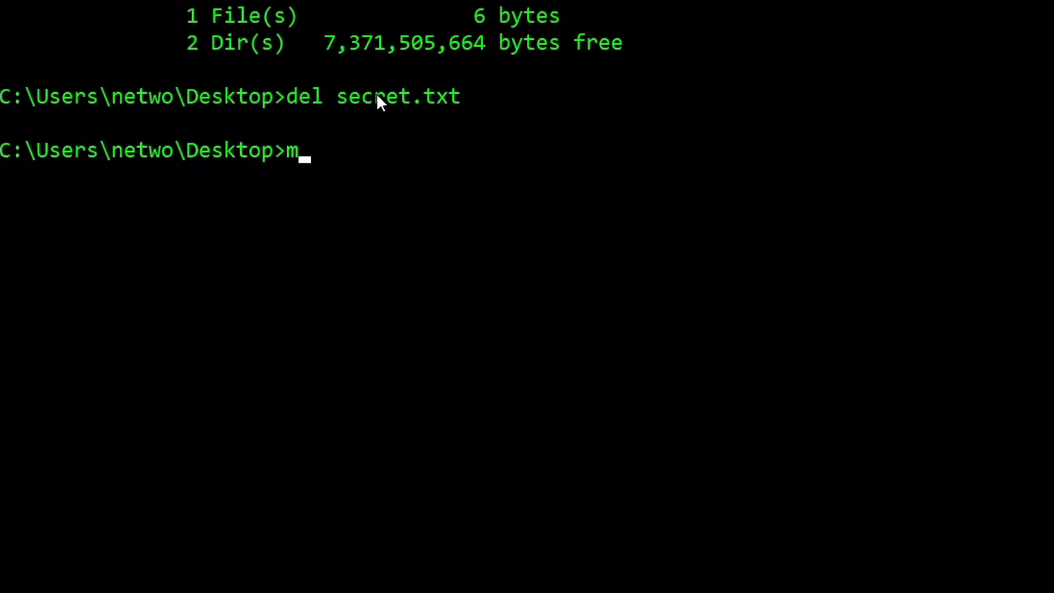
{"action": "type", "text": "kdir"}
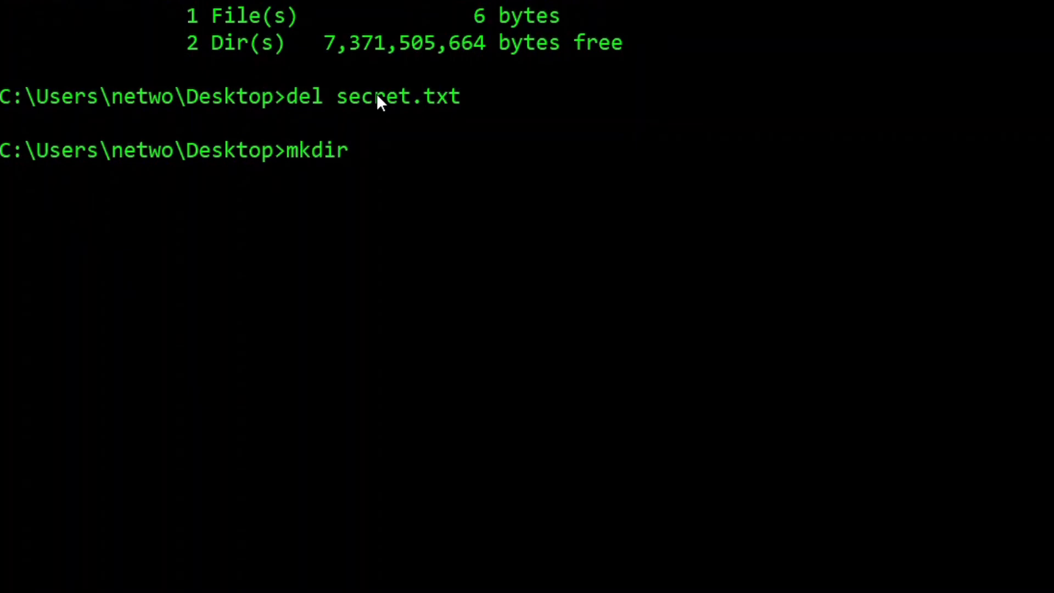
{"action": "type", "text": "H"}
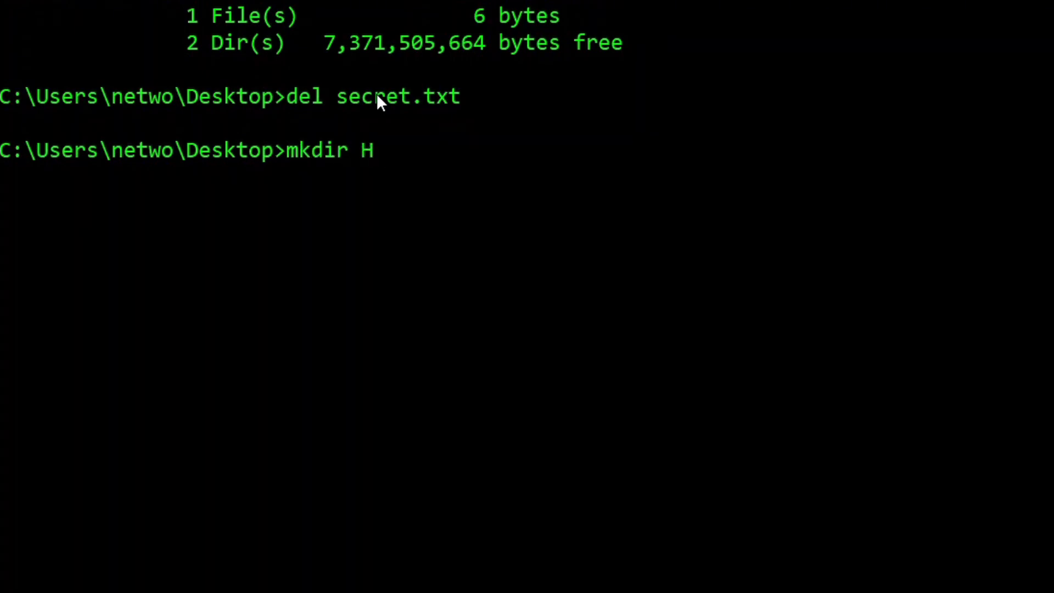
{"action": "type", "text": "ackingLab"}
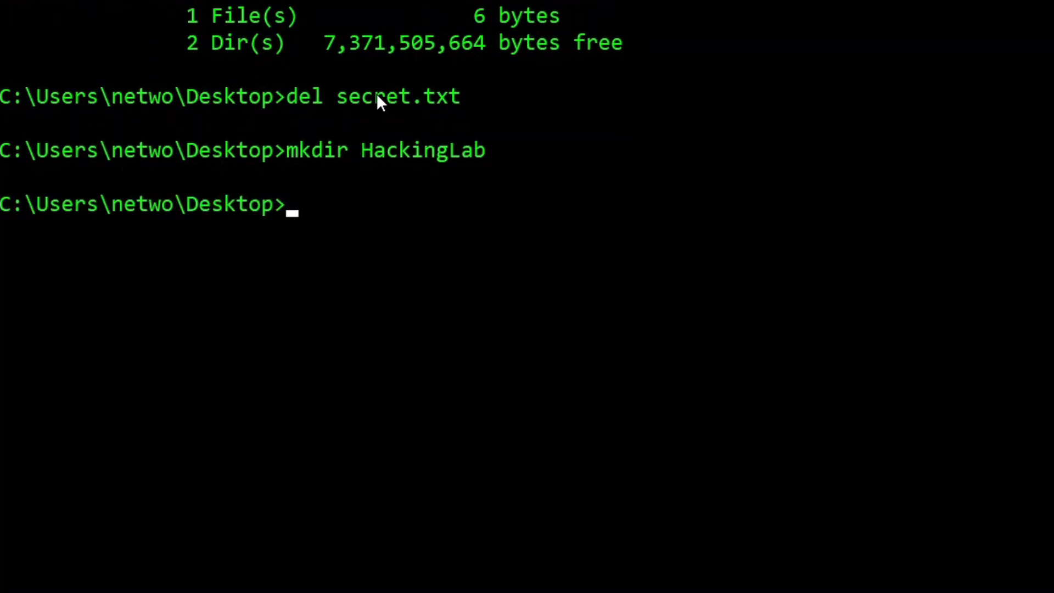
{"action": "type", "text": "di"}
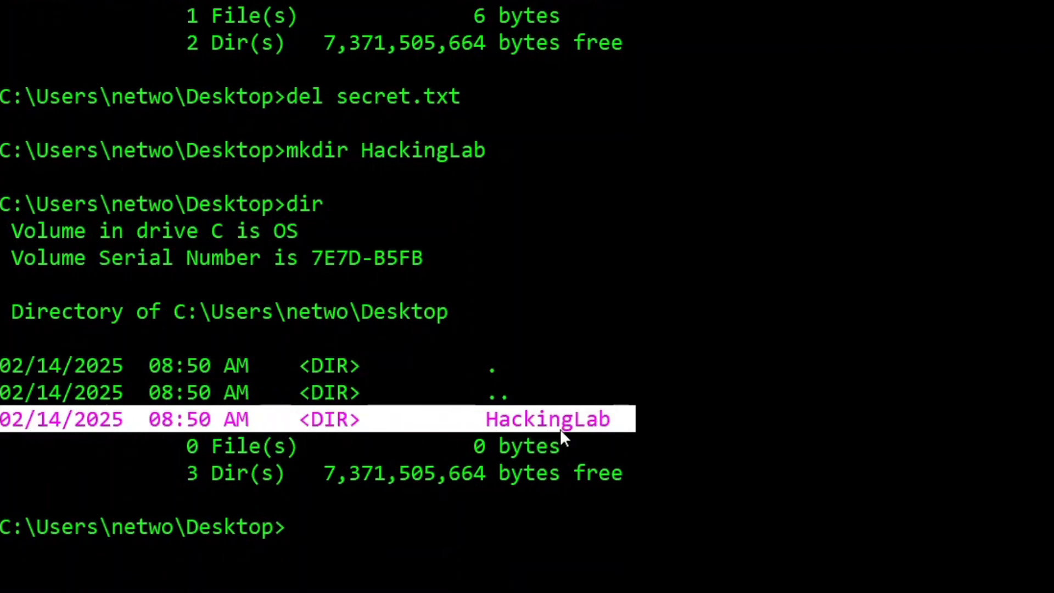
Run rmdir HackingLab to remove the folder from the Desktop.
{"action": "type", "text": "rm"}
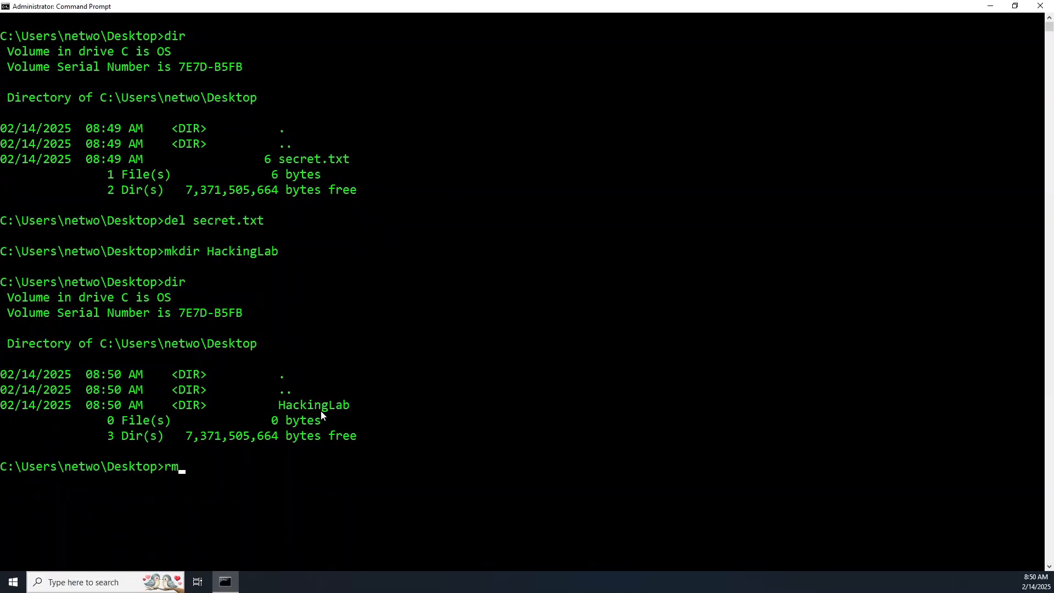
{"action": "type", "text": "dir"}
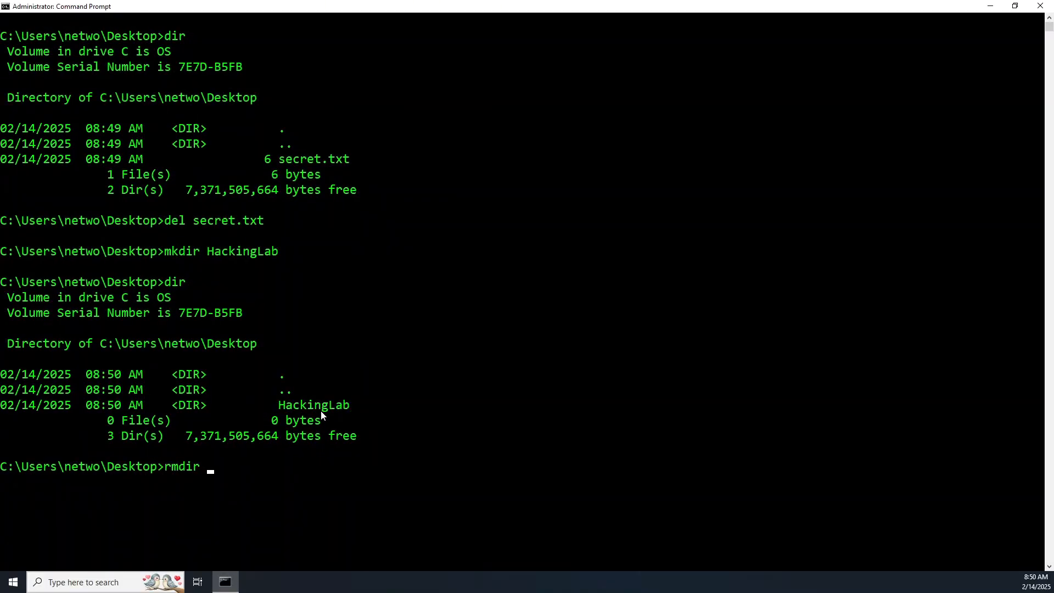
{"action": "type", "text": "HackingLab"}
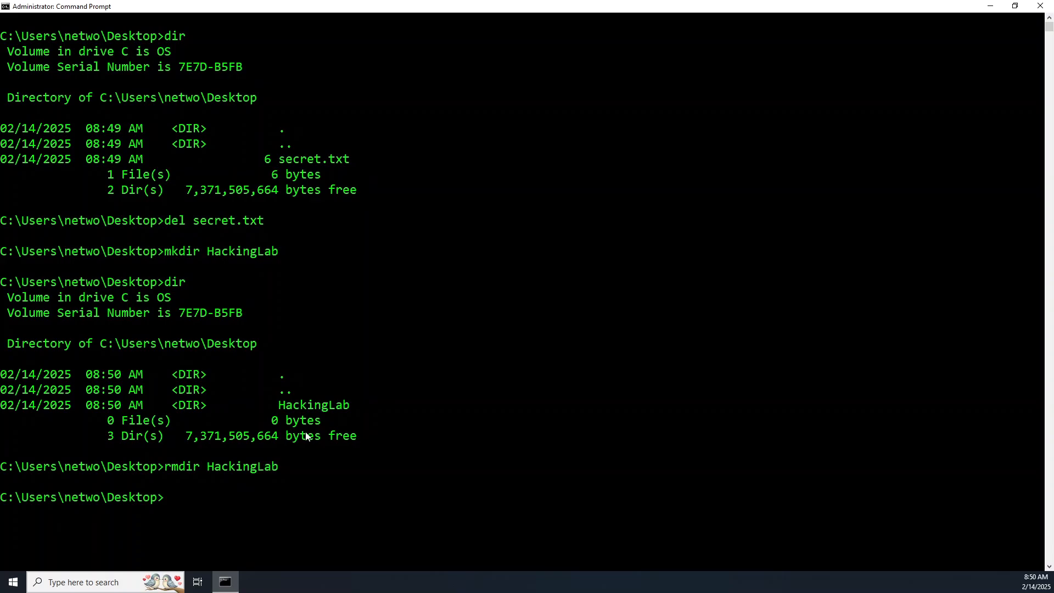
{"action": "type", "text": "d"}
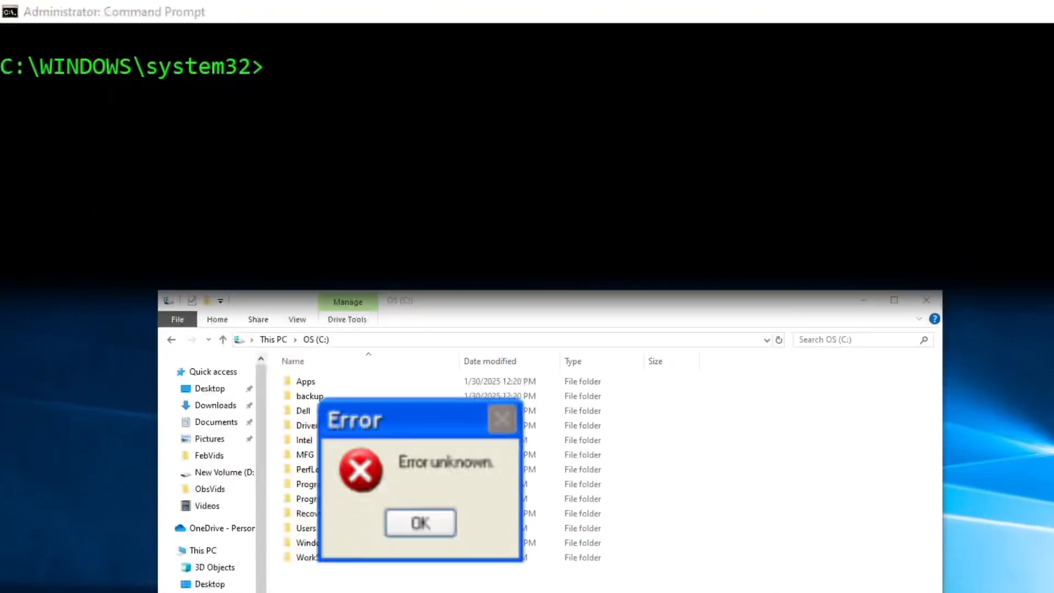
cd into the Desktop folder, then cd .. up to the user's profile folder.
{"action": "left_click", "coordinate": [419, 522]}
{"action": "type", "text": "cd C:\\Users\\netwo\\Desktop"}
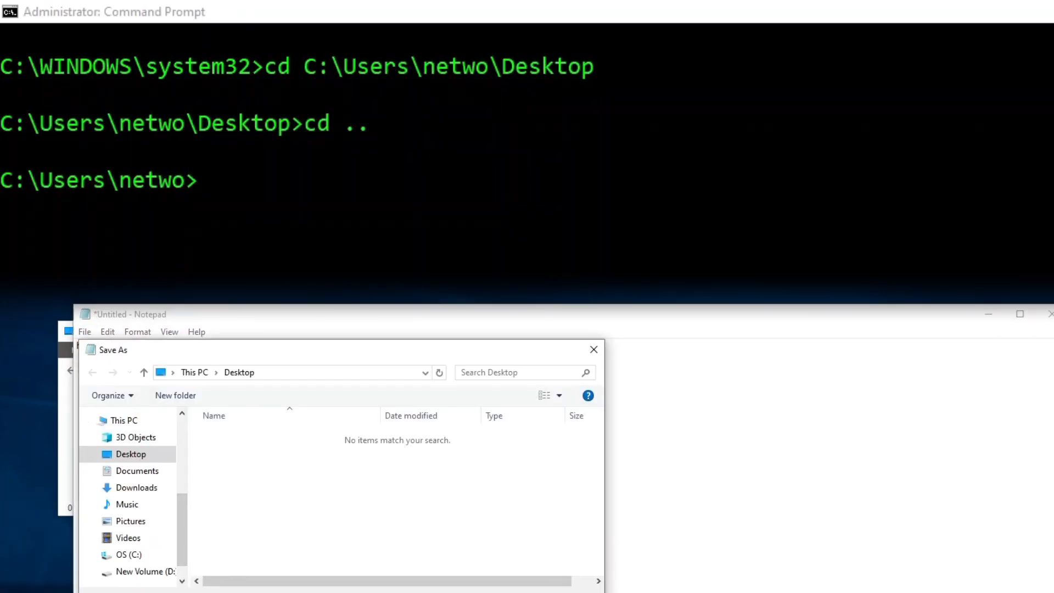
{"action": "right_click", "coordinate": [206, 412]}
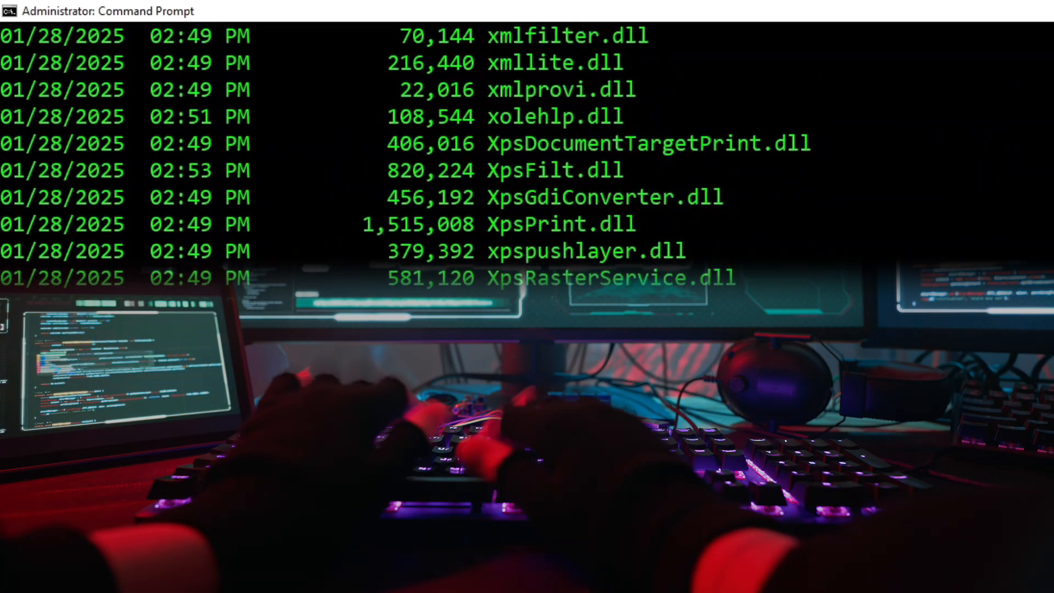
cd through C:\Users to Desktop and back with cd .., then run echo Hi.
{"action": "type", "text": "cd C;\\Users\\netwo\\Desktop"}
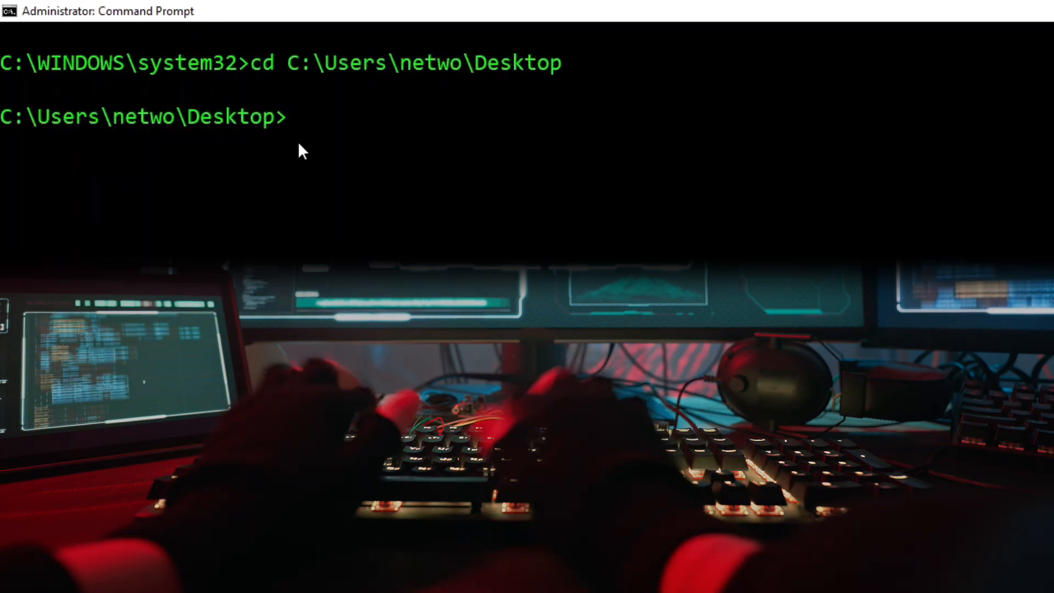
{"action": "type", "text": "cd .."}
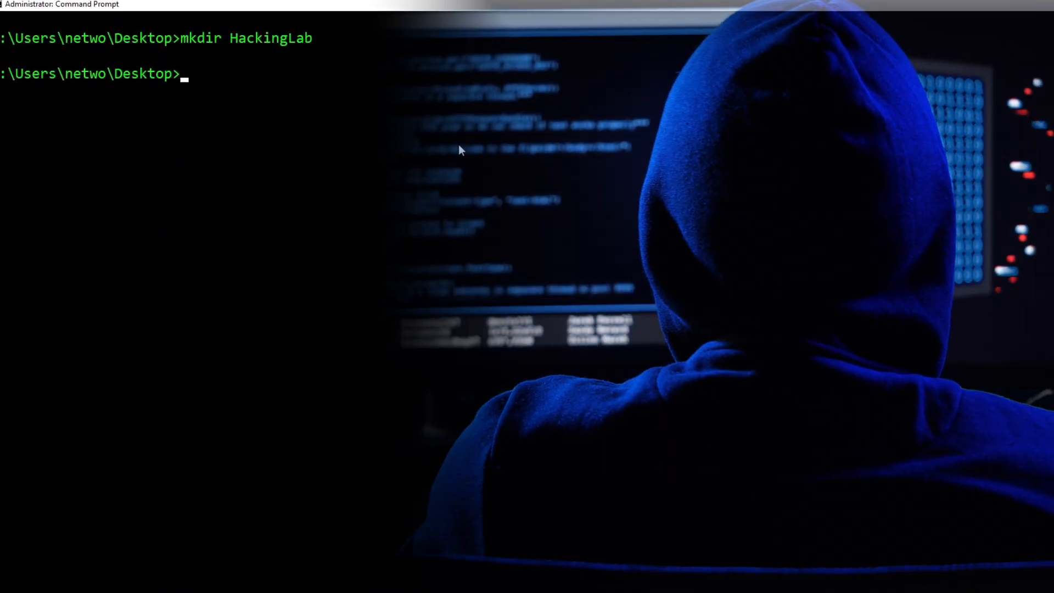
{"action": "type", "text": "cd C:\\Users\\netwo\\Desktop\\HackingLab"}
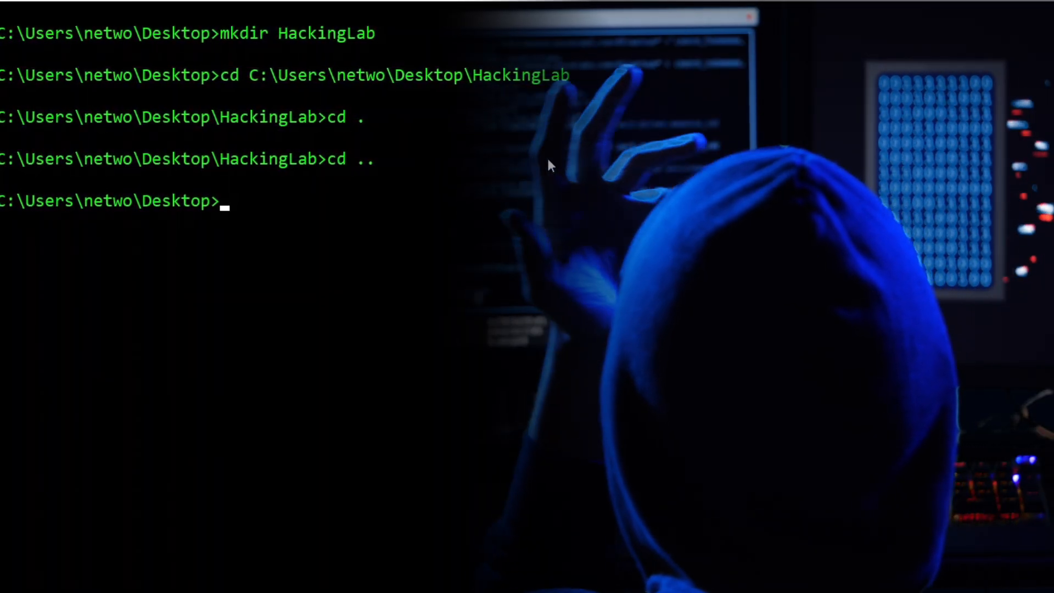
{"action": "type", "text": "echo Hi"}
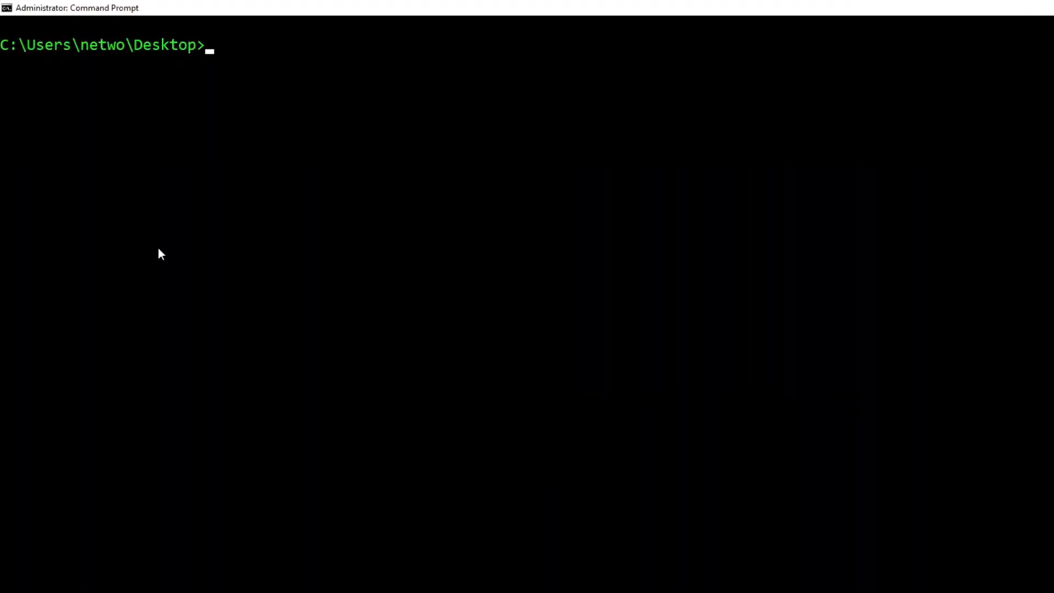
{"action": "type", "text": "ipconfi"}
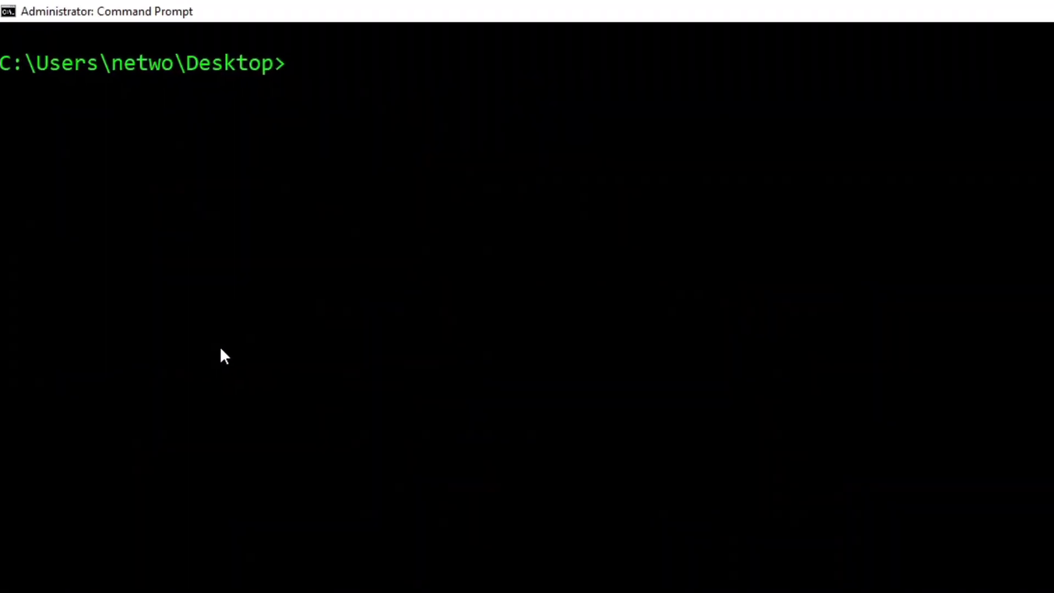
{"action": "type", "text": "netst"}
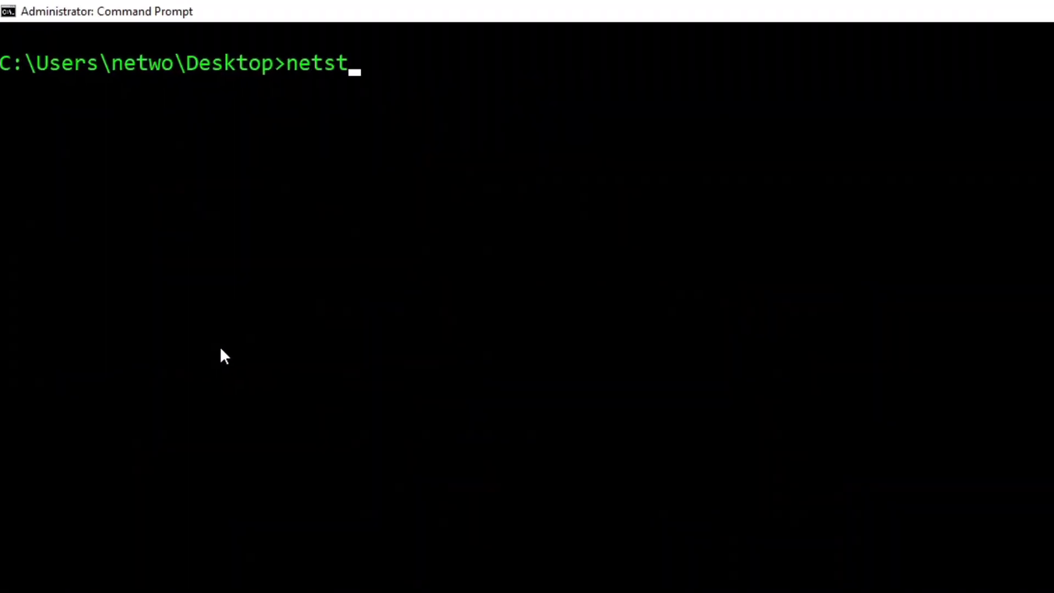
{"action": "type", "text": "at -a"}
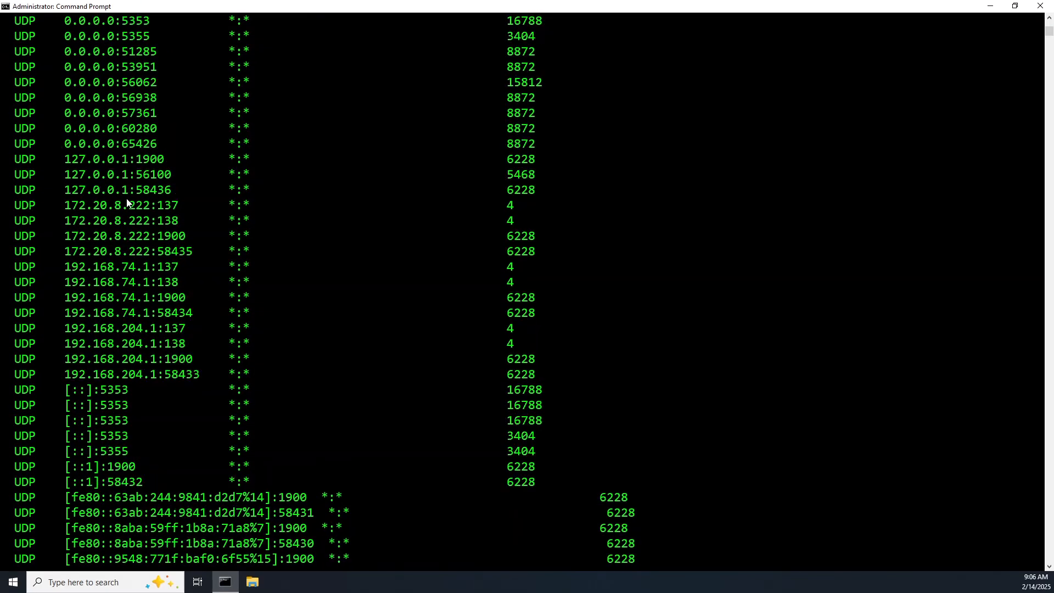
{"action": "mouse_move", "coordinate": [208, 356]}
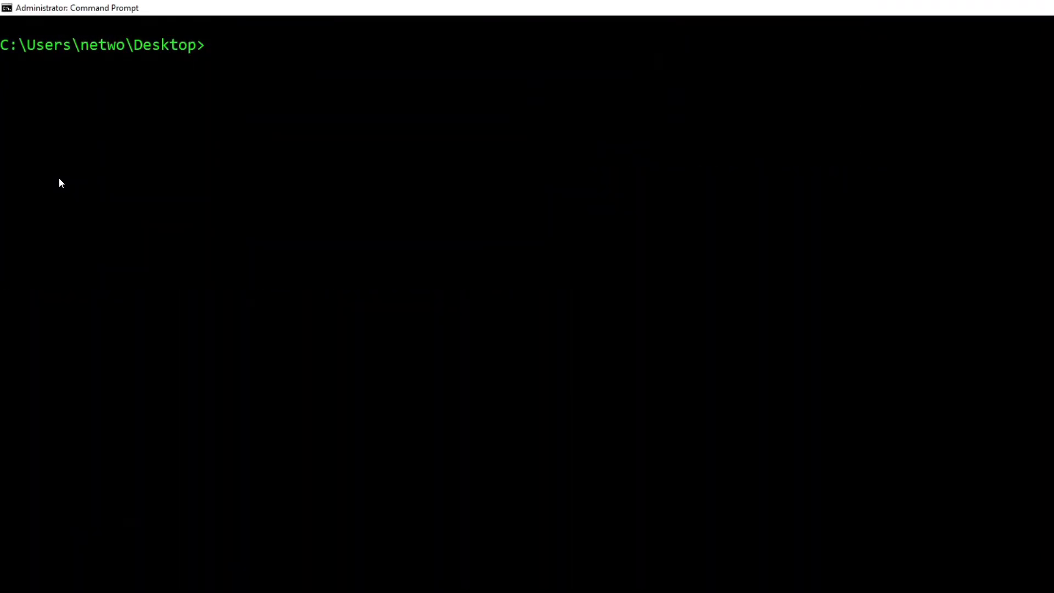
Run ipconfig /displaydns before starting a fresh elevated prompt in system32.
{"action": "type", "text": "ipconif"}
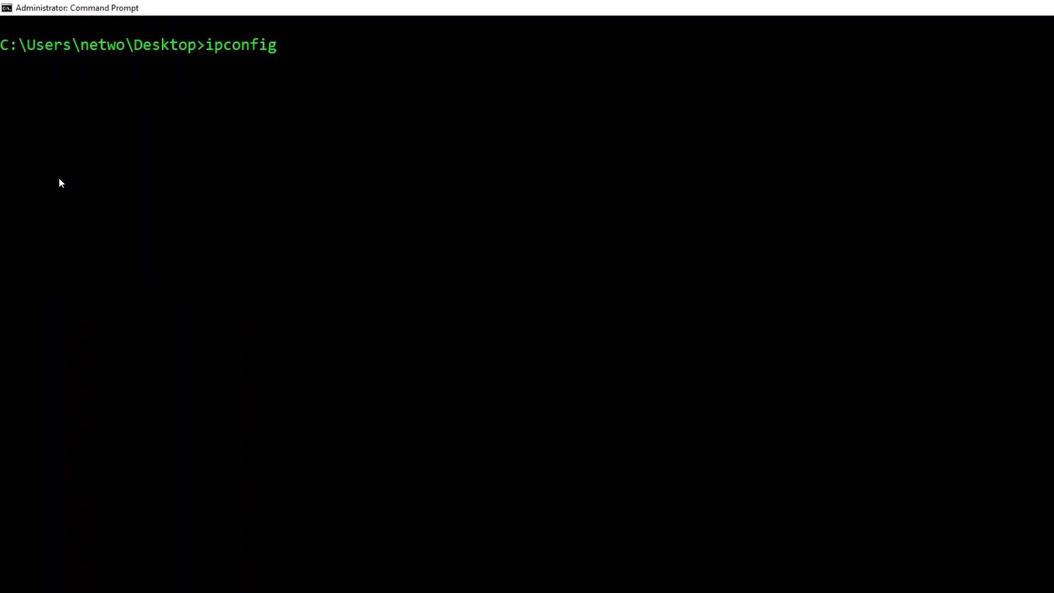
{"action": "type", "text": "/dis"}
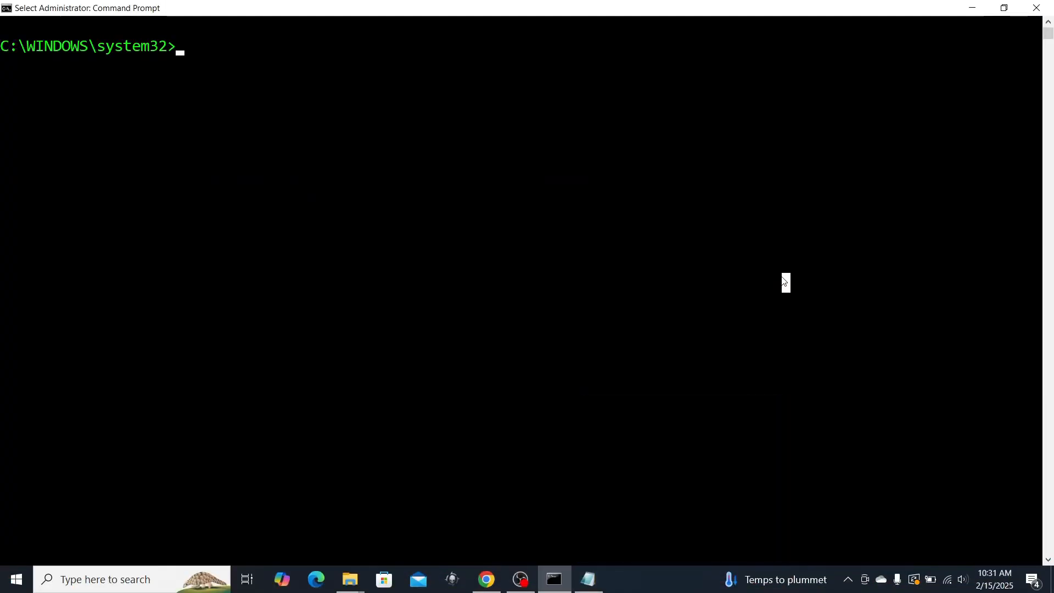
Run tasklist, then tasklist | findstr notepad to isolate the notepad.exe entry.
{"action": "type", "text": "task"}
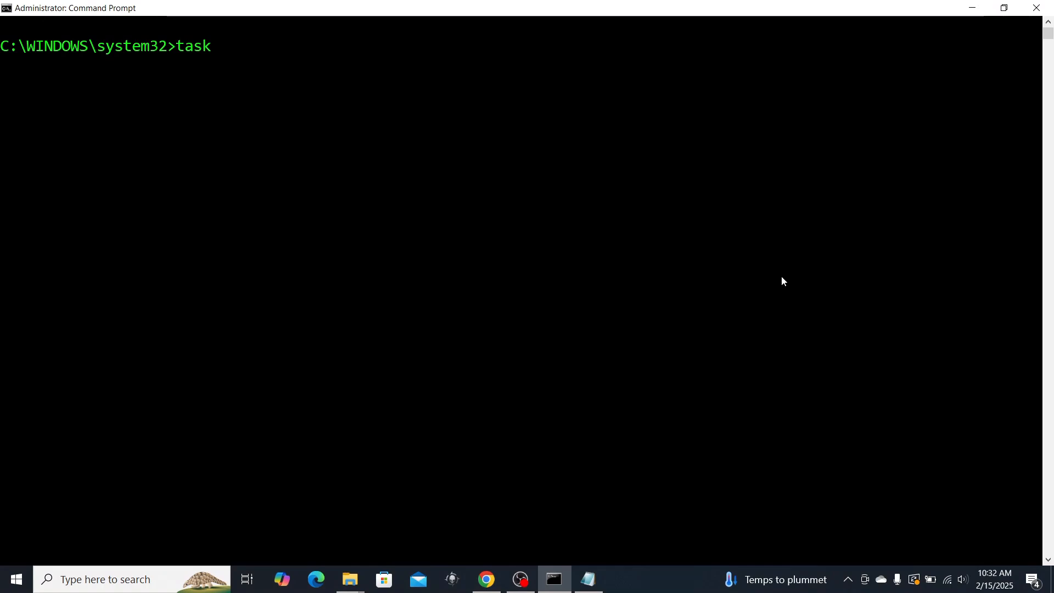
{"action": "type", "text": "list"}
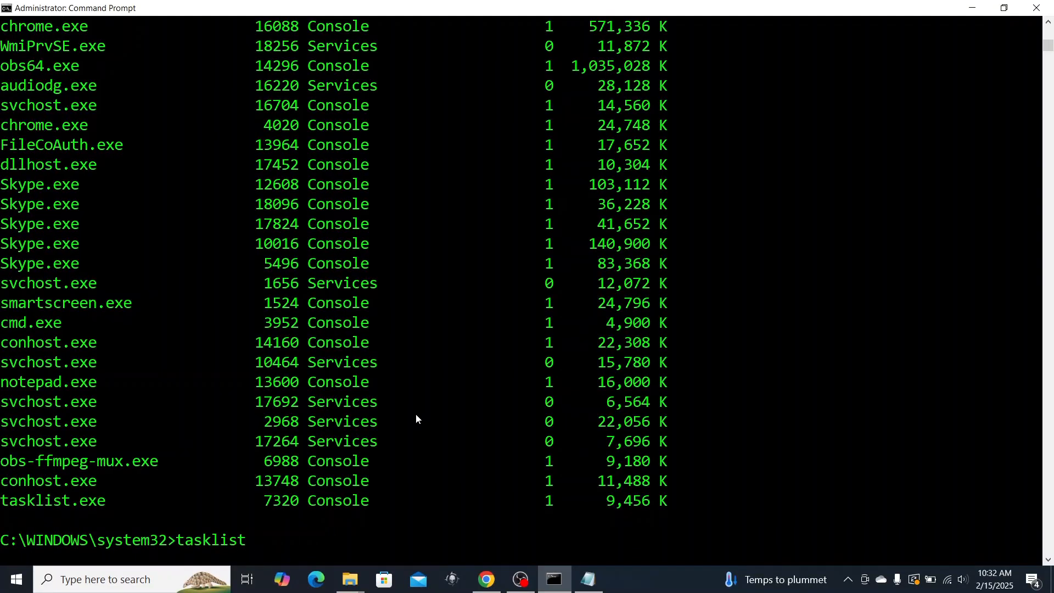
{"action": "type", "text": "| findstr notepad"}
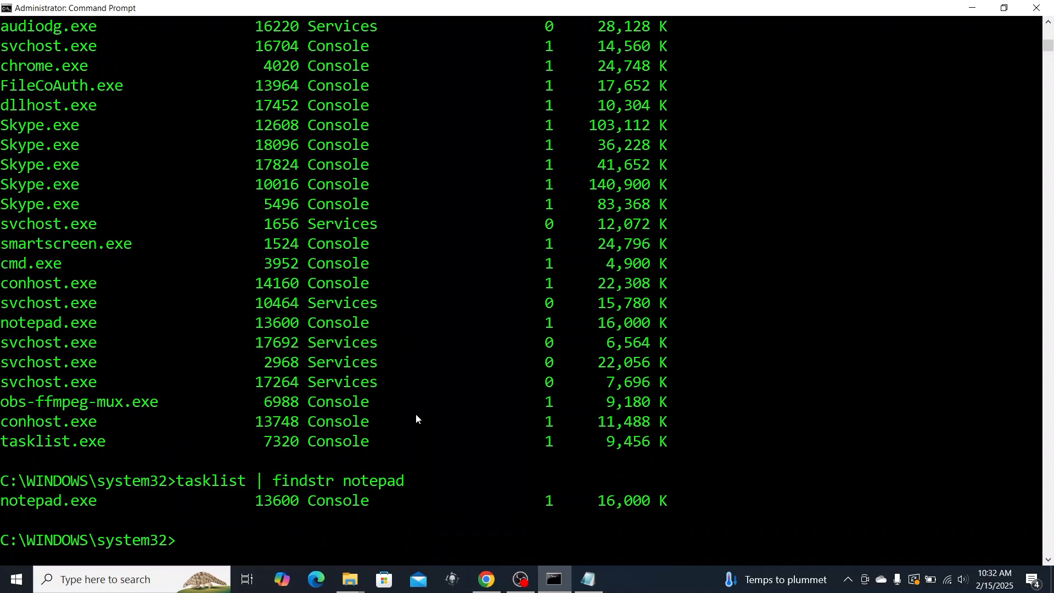
{"action": "mouse_move", "coordinate": [588, 579]}
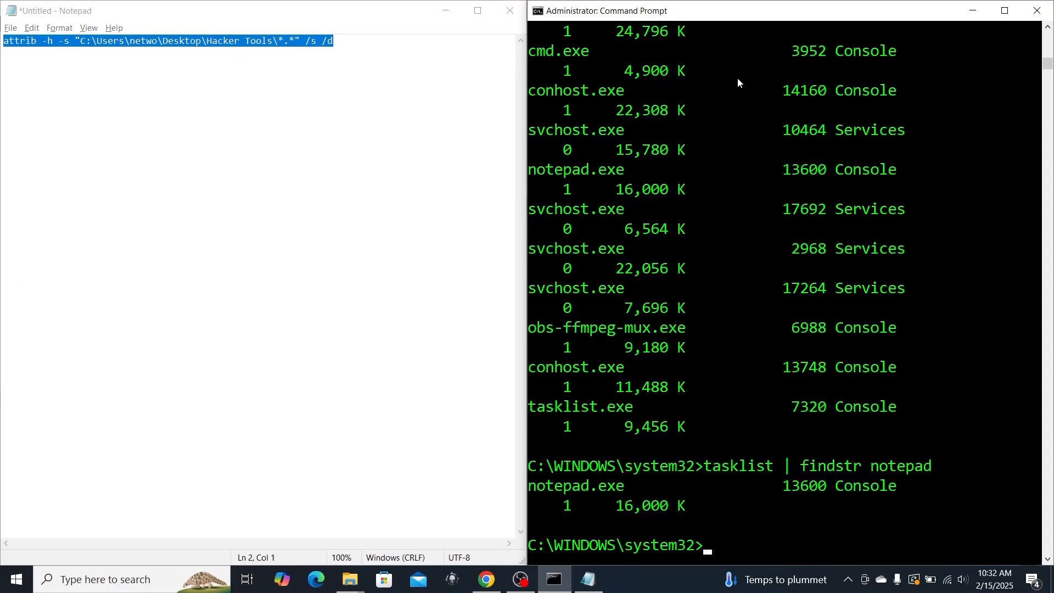
{"action": "mouse_move", "coordinate": [821, 329]}
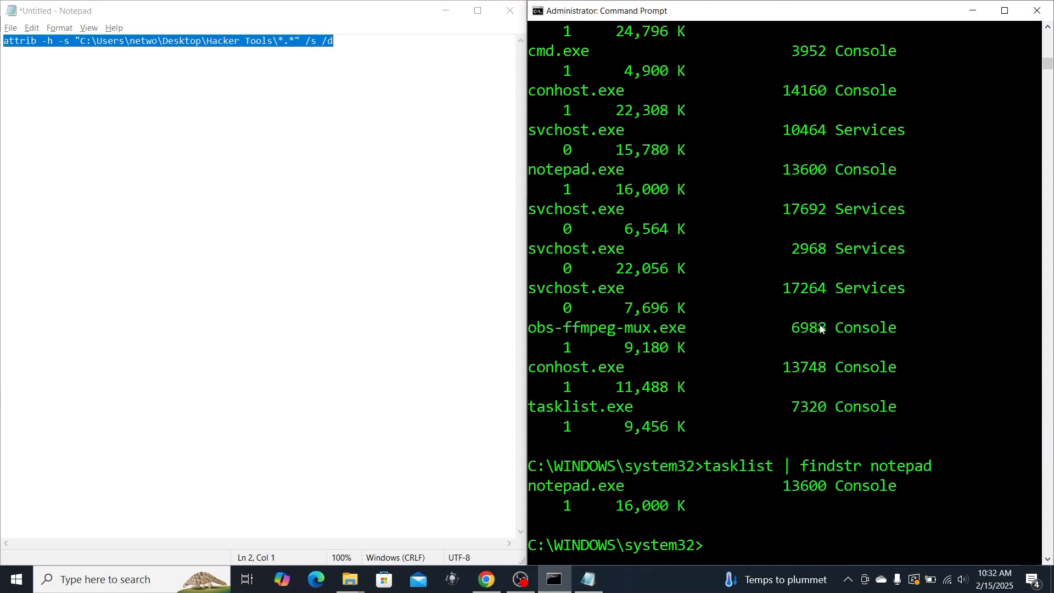
Run taskkill /IM notepad.exe /F to force-close Notepad.
{"action": "type", "text": "tas"}
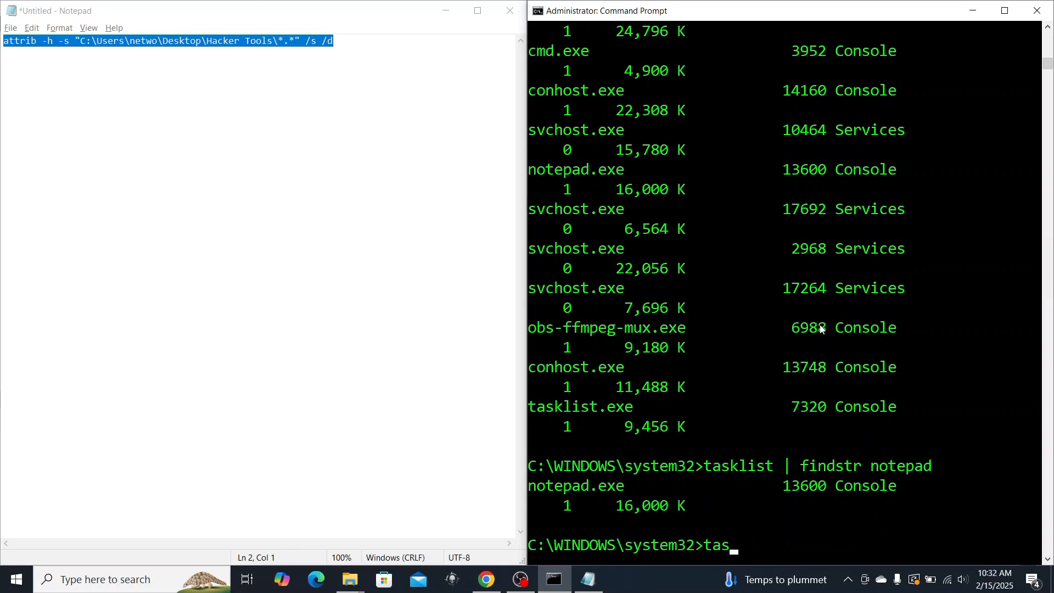
{"action": "type", "text": "kill /IM"}
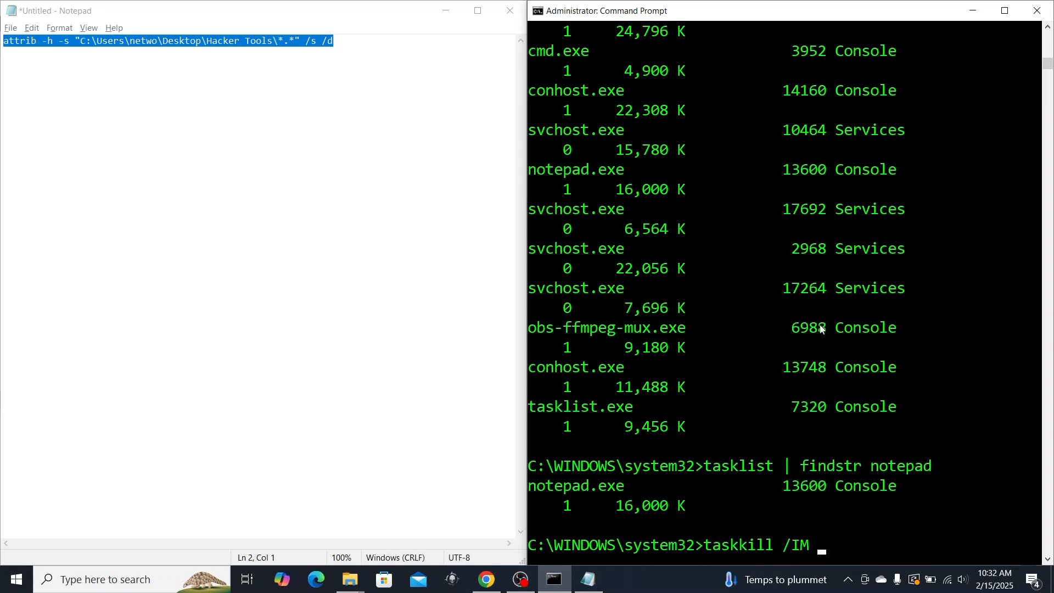
{"action": "type", "text": "notepa"}
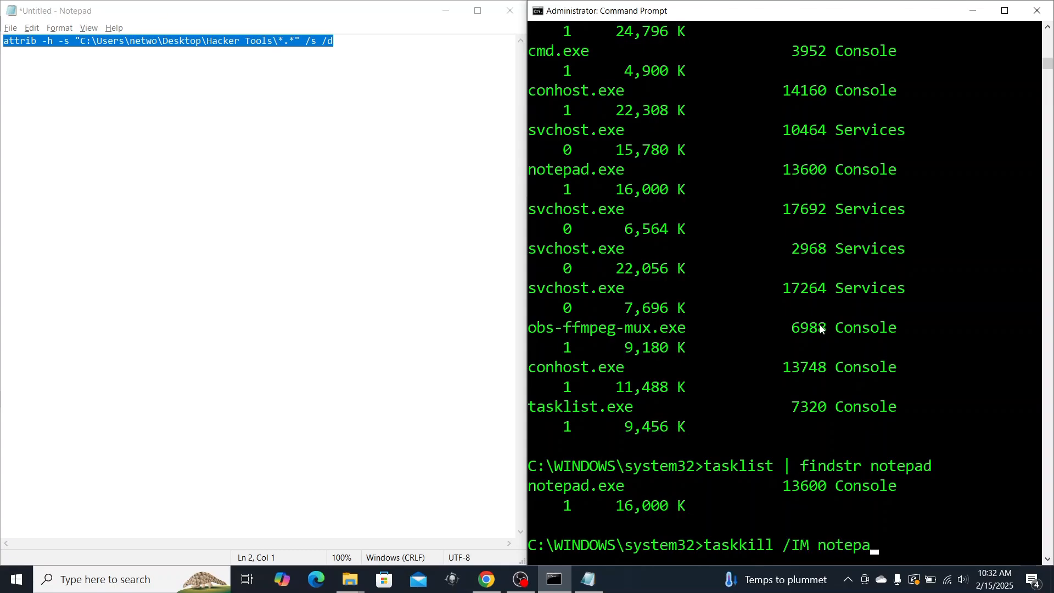
{"action": "type", "text": "d.exe"}
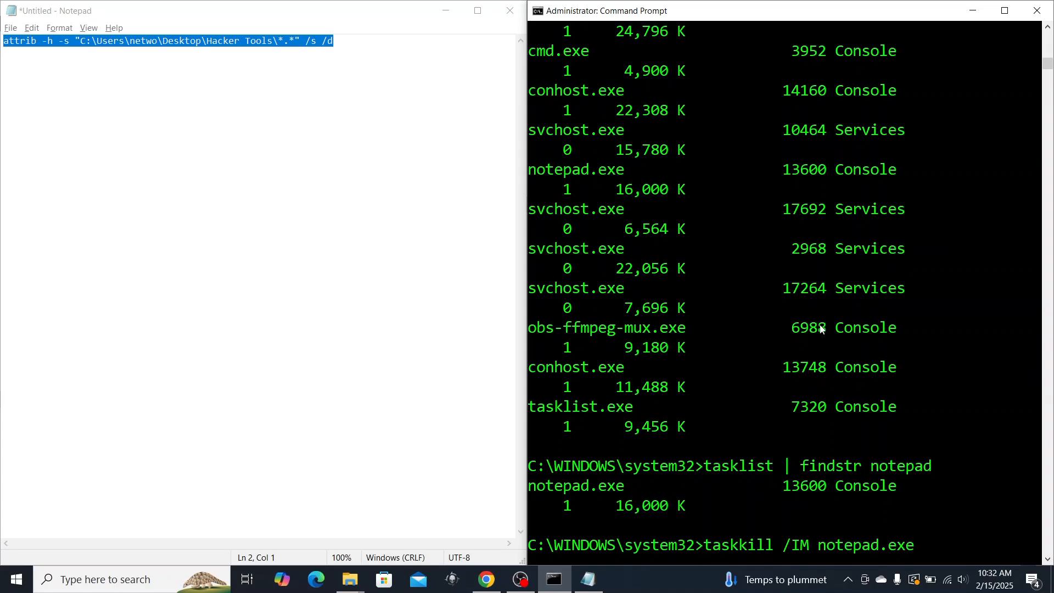
{"action": "type", "text": "/F"}
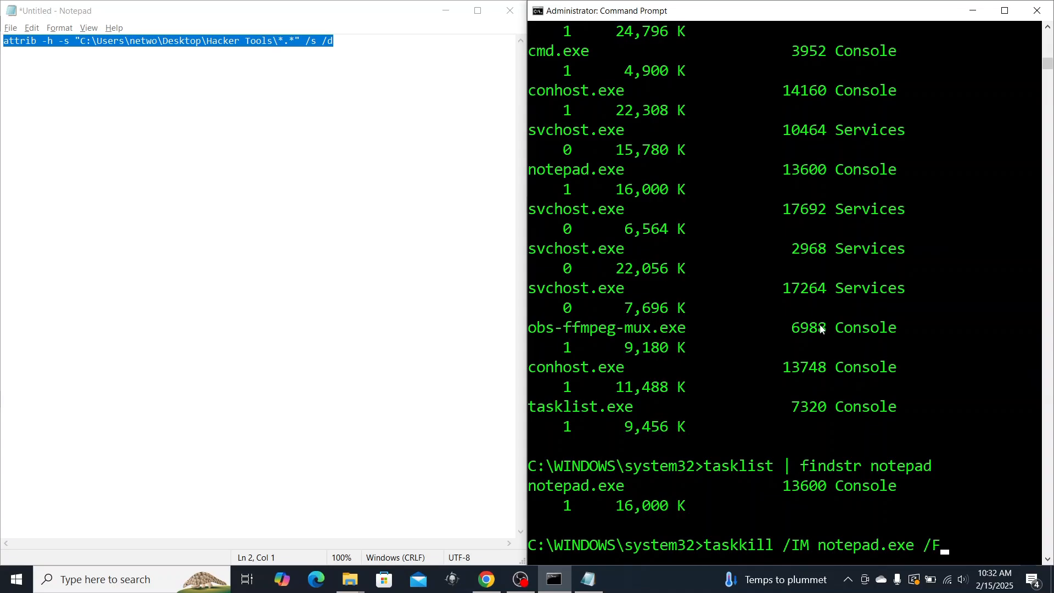
{"action": "key", "text": "enter"}
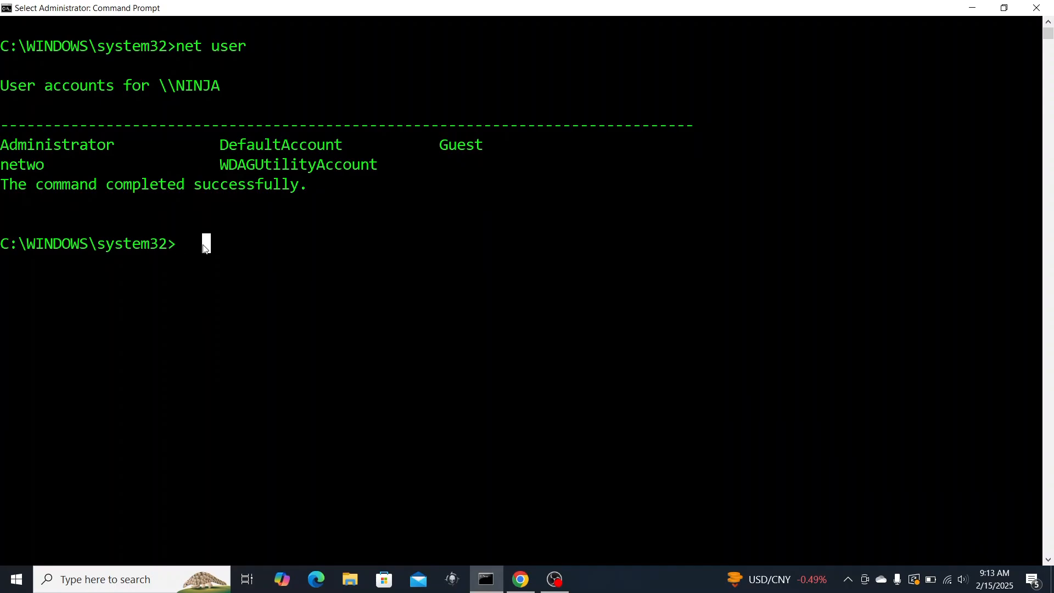
Run net user administrator /active:yes, then net user to confirm the Administrator account is active.
{"action": "type", "text": "net user"}
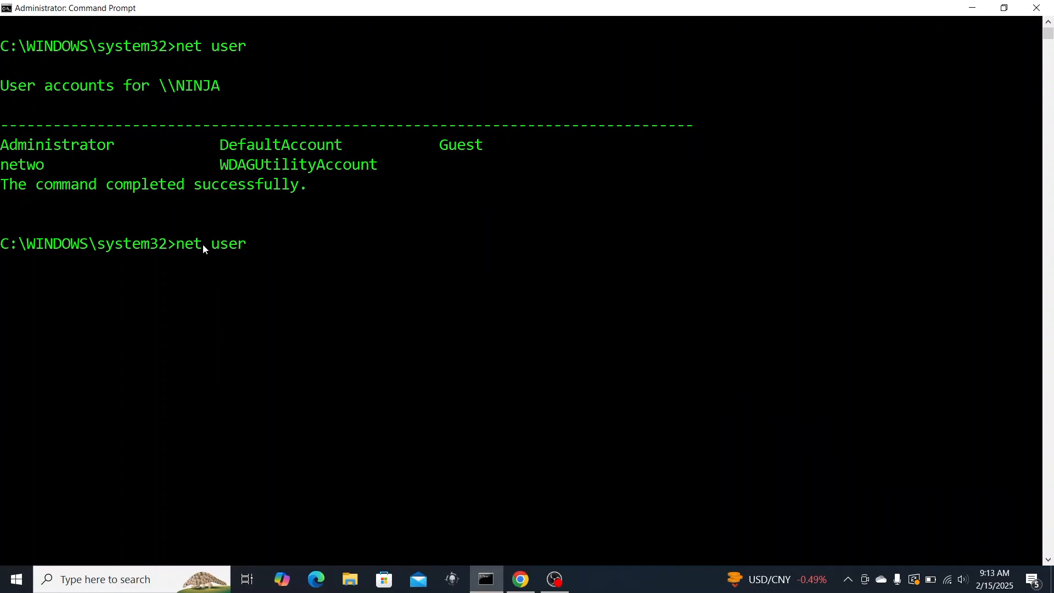
{"action": "type", "text": "ac"}
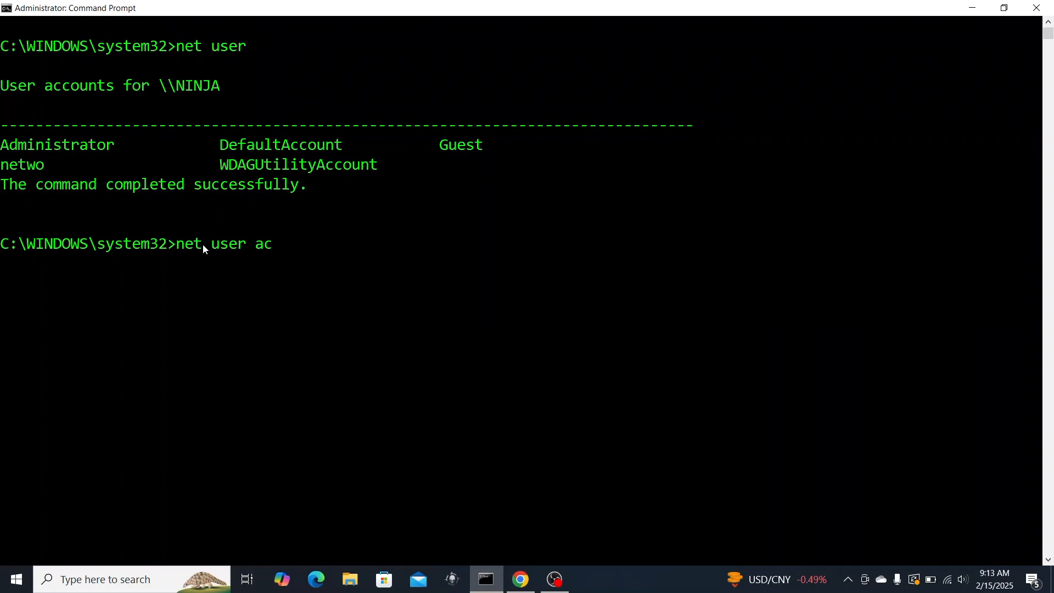
{"action": "type", "text": "/acti"}
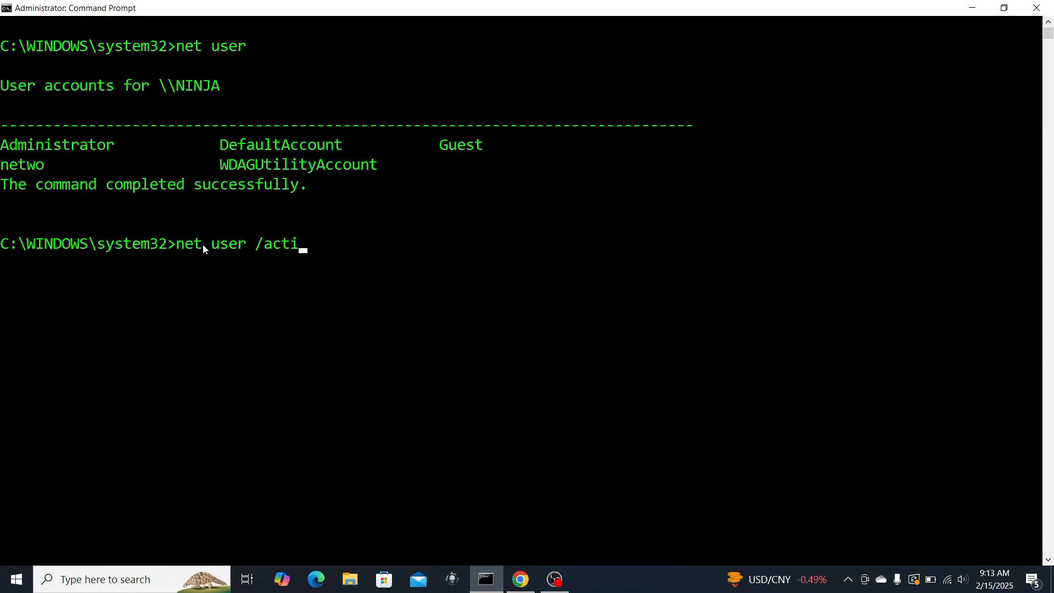
{"action": "type", "text": "ve:"}
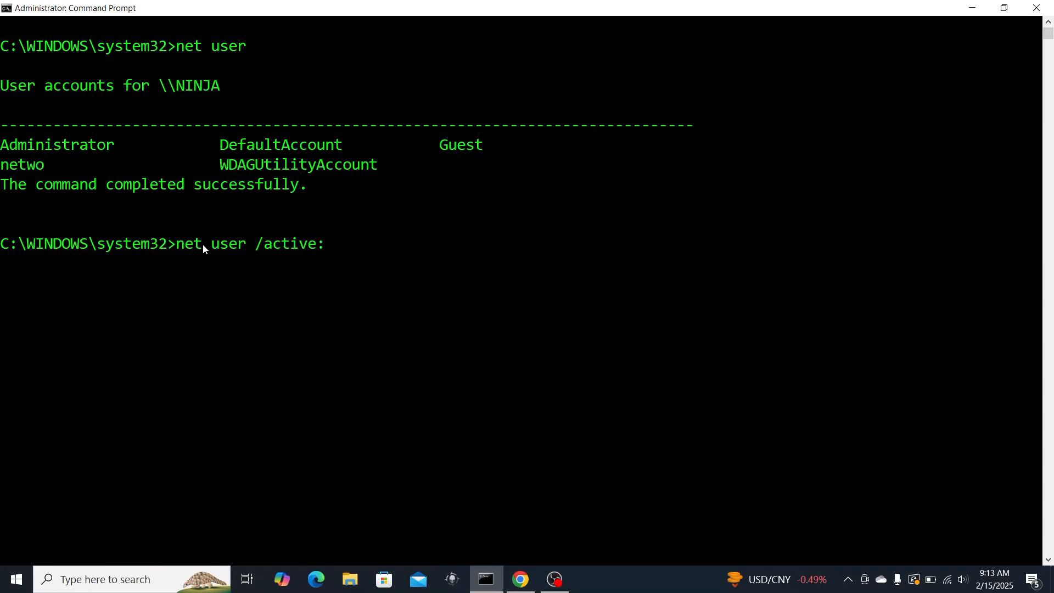
{"action": "type", "text": "yes"}
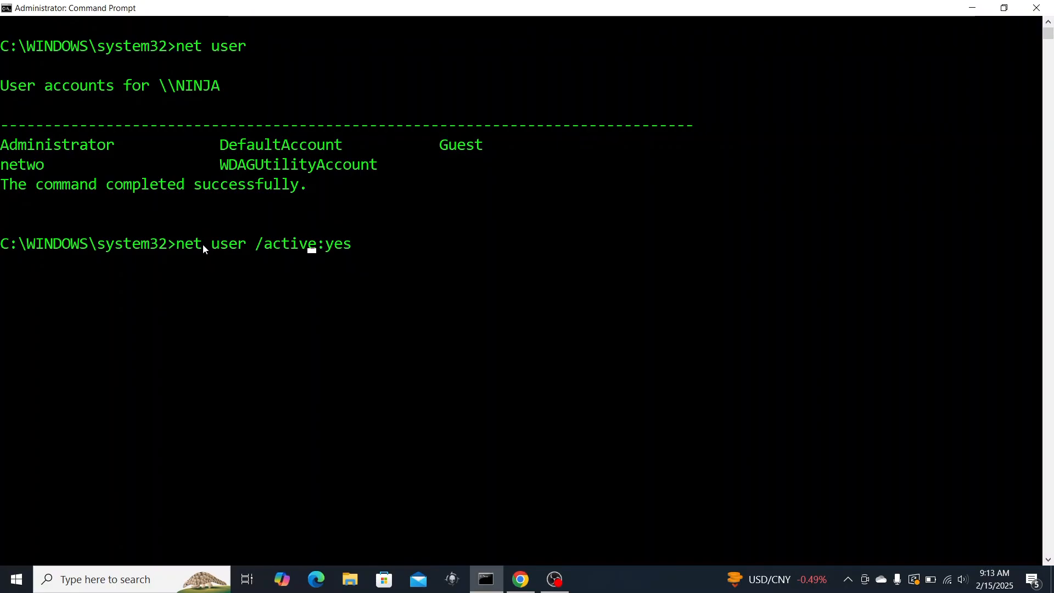
{"action": "type", "text": "administrator"}
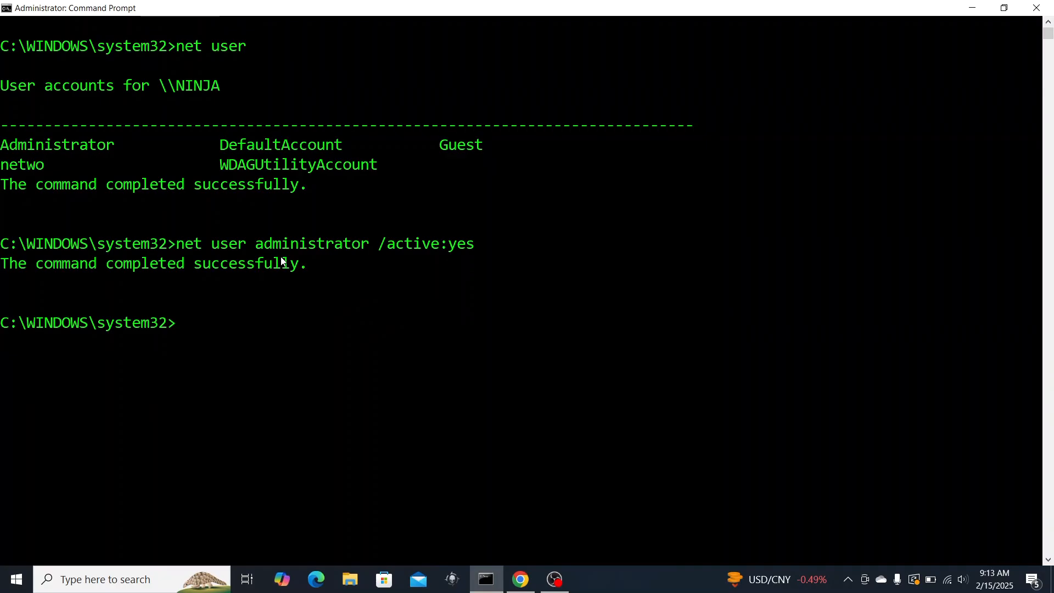
{"action": "left_click_drag", "start_coordinate": [0, 244], "coordinate": [306, 264]}
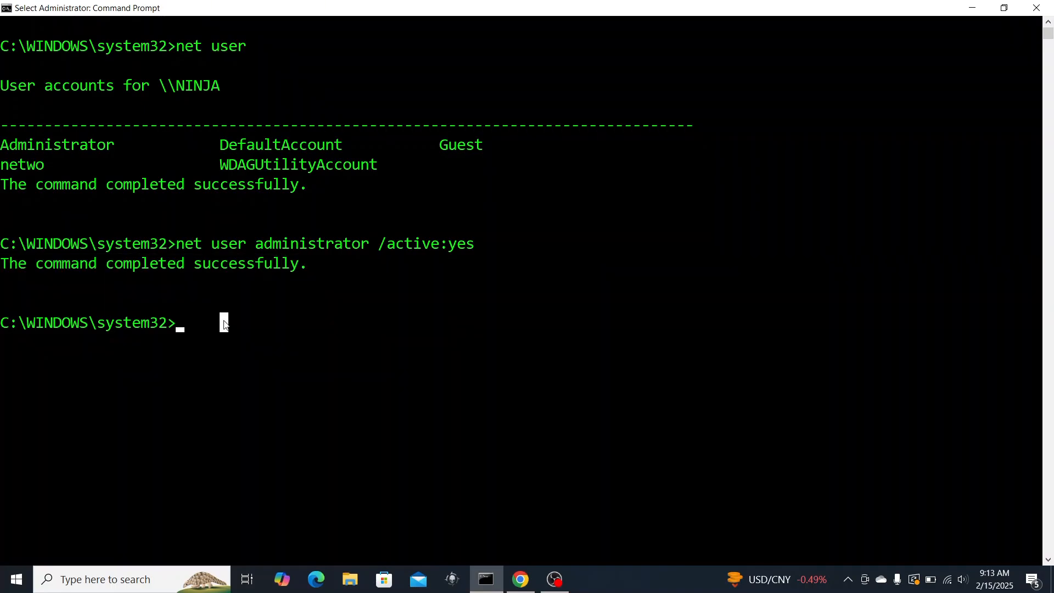
{"action": "type", "text": "net user"}
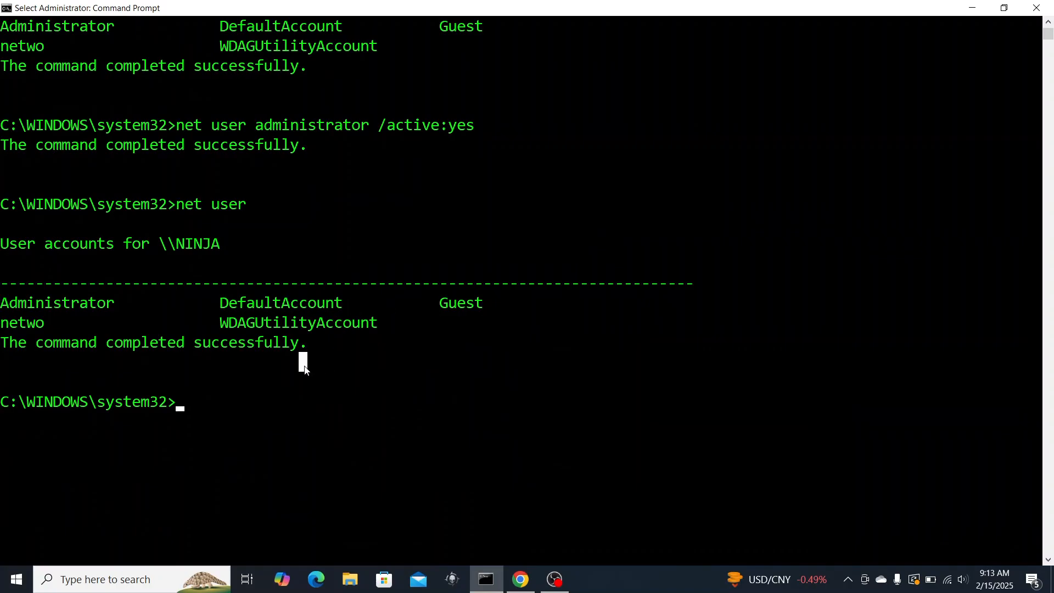
Run net user administrator /active:no, relist accounts and highlight the Administrator, DefaultAccount, Guest row.
{"action": "type", "text": "net user administrator /active:yes"}
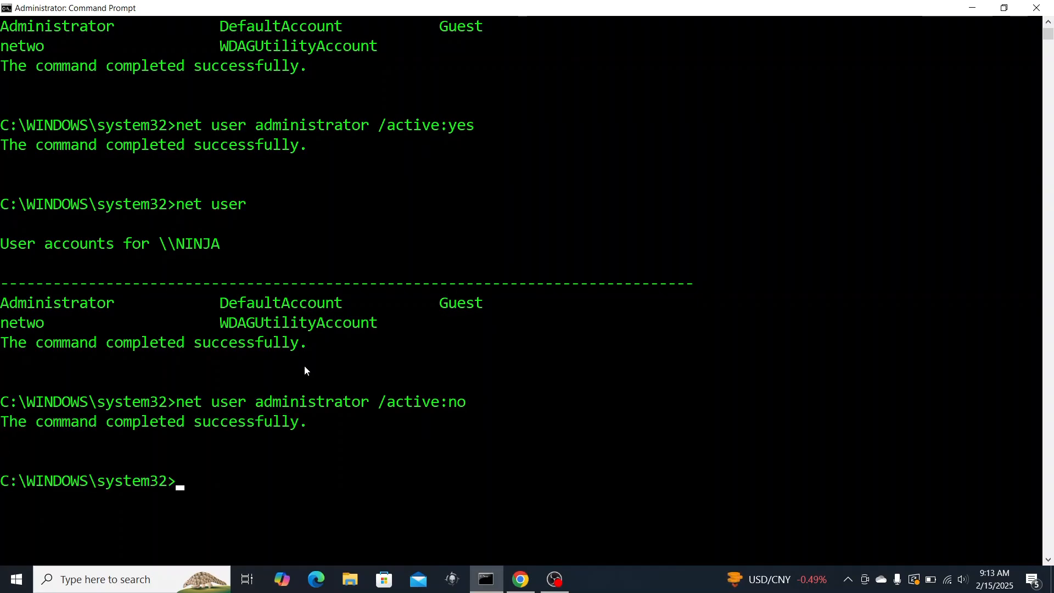
{"action": "type", "text": "ne"}
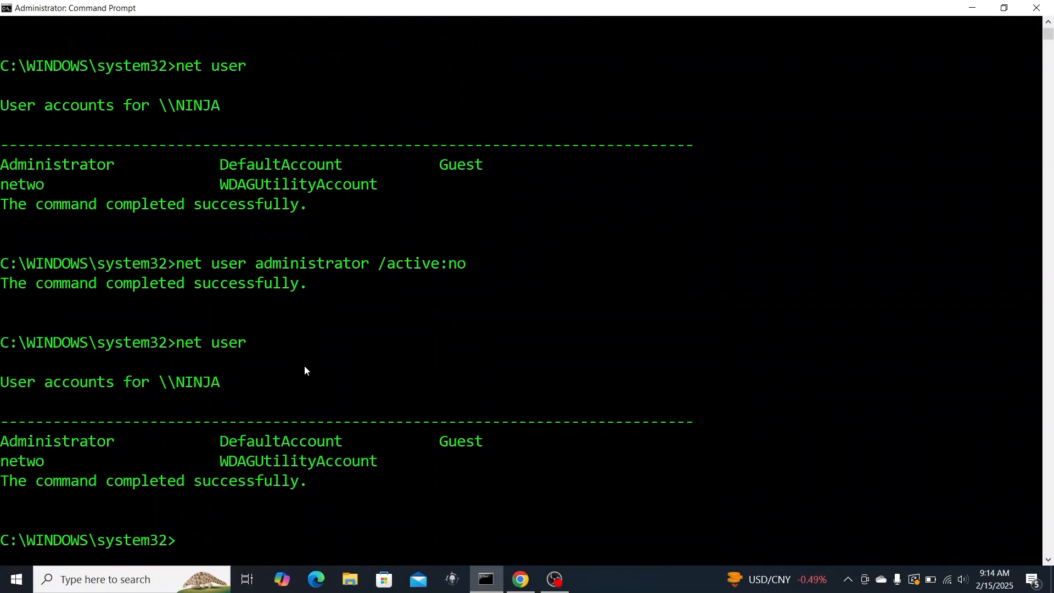
{"action": "left_click_drag", "start_coordinate": [0, 441], "coordinate": [517, 441]}
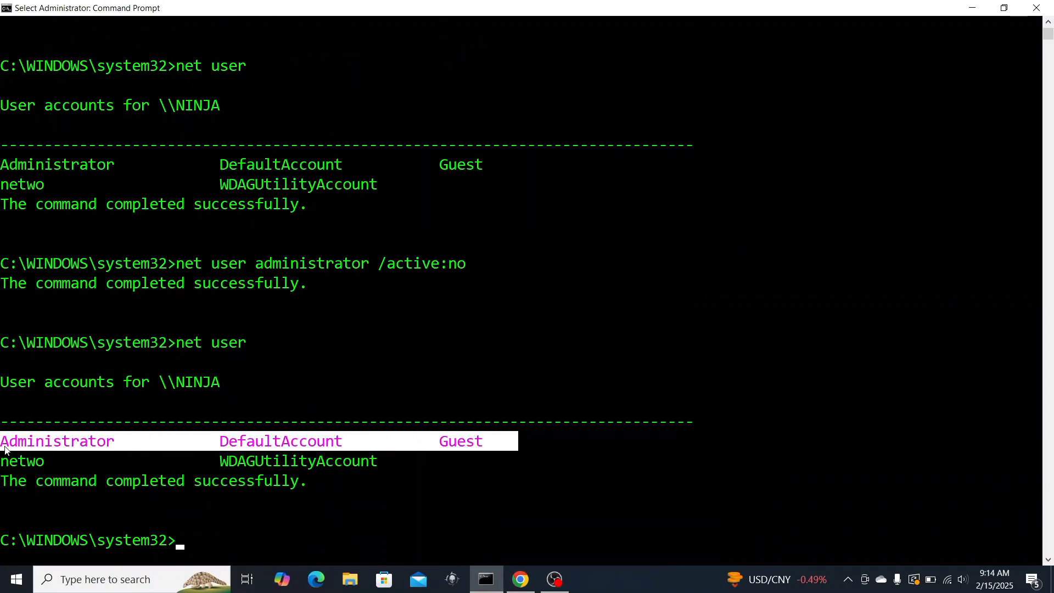
{"action": "mouse_move", "coordinate": [242, 468]}
{"action": "type", "text": "net user"}
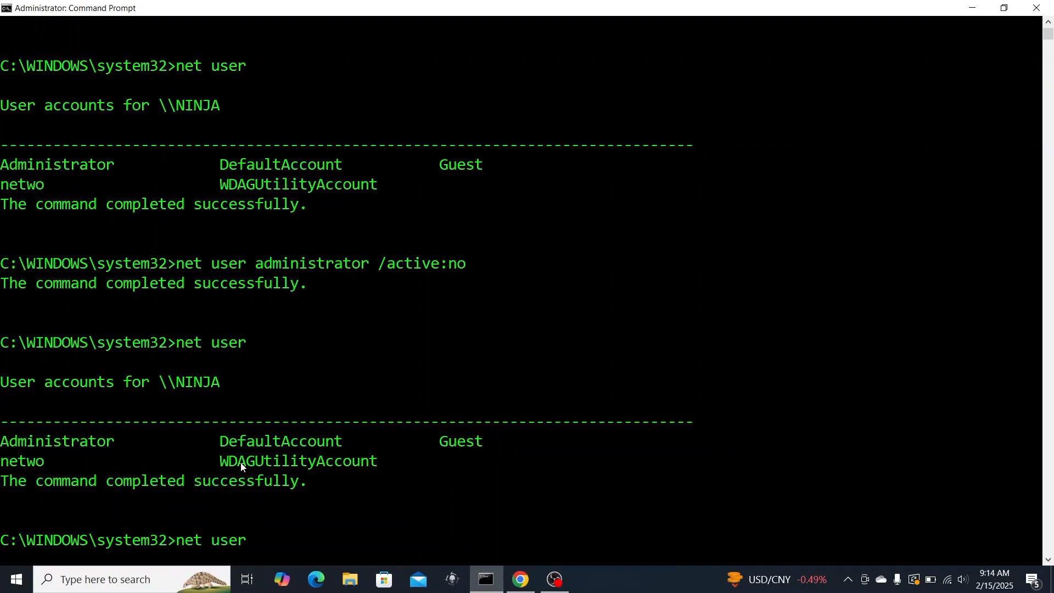
Run net user Administrator | findstr Built- to show only the built-in account comment line.
{"action": "type", "text": "A"}
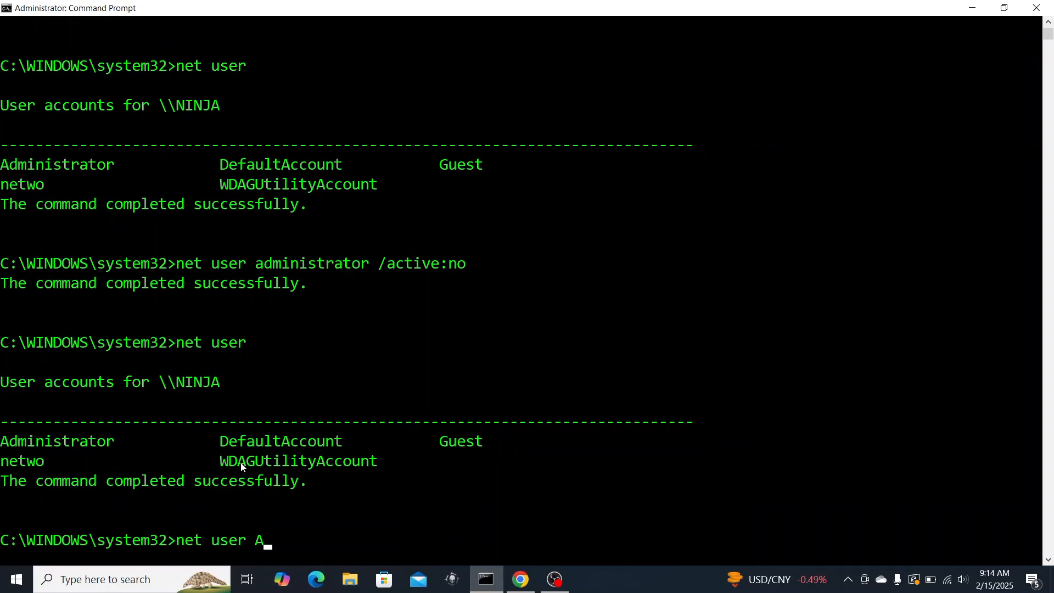
{"action": "type", "text": "d"}
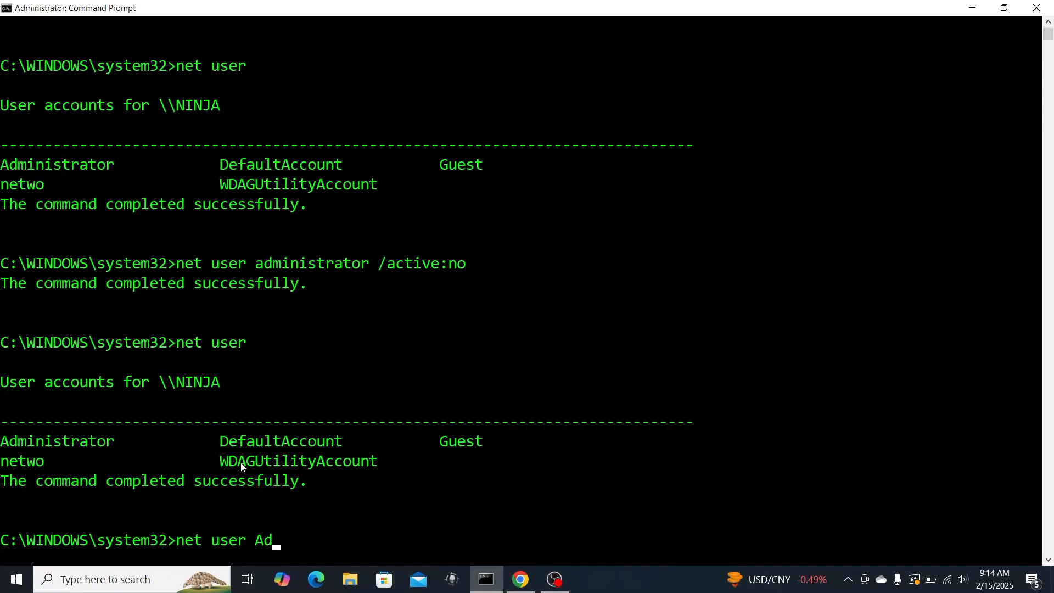
{"action": "type", "text": "mini"}
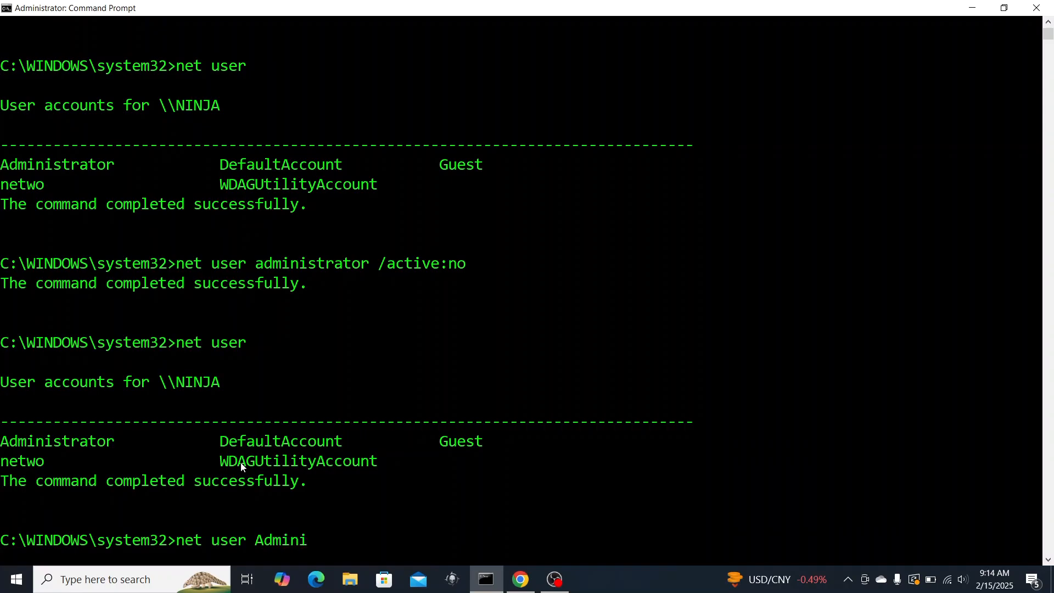
{"action": "type", "text": "strator"}
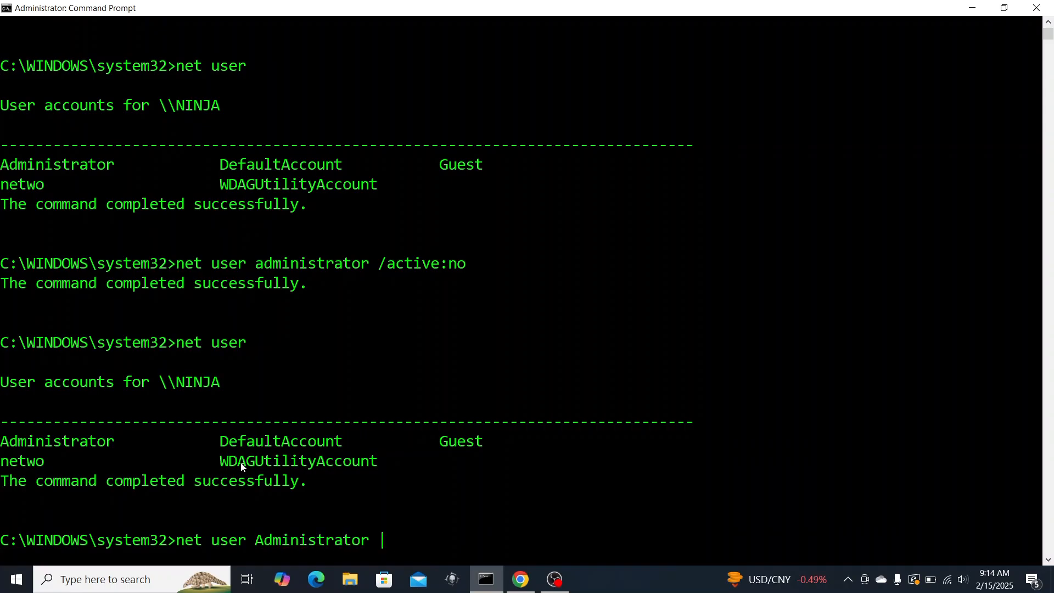
{"action": "type", "text": "find"}
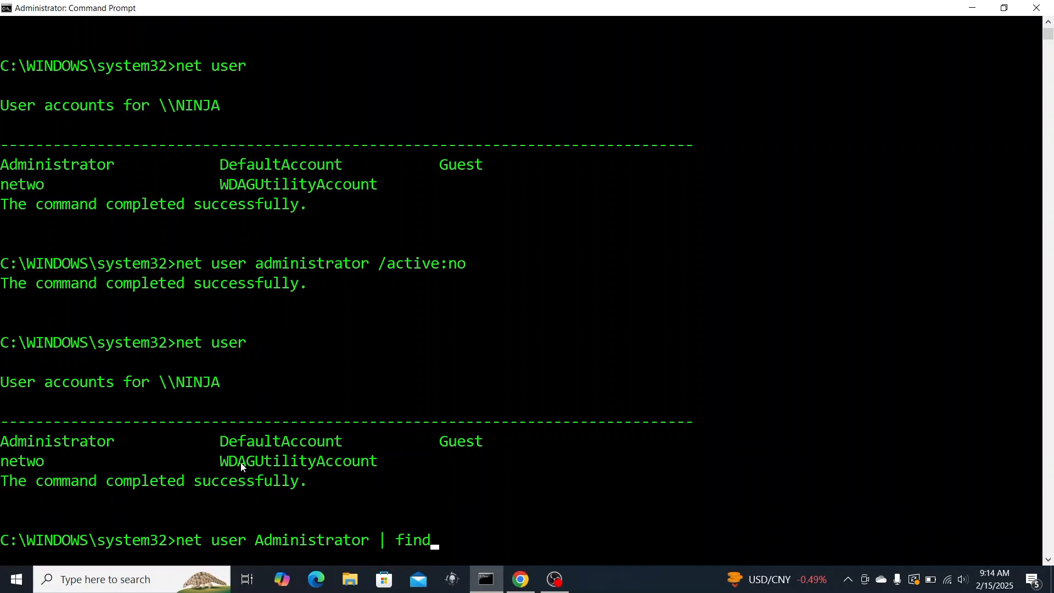
{"action": "type", "text": "str"}
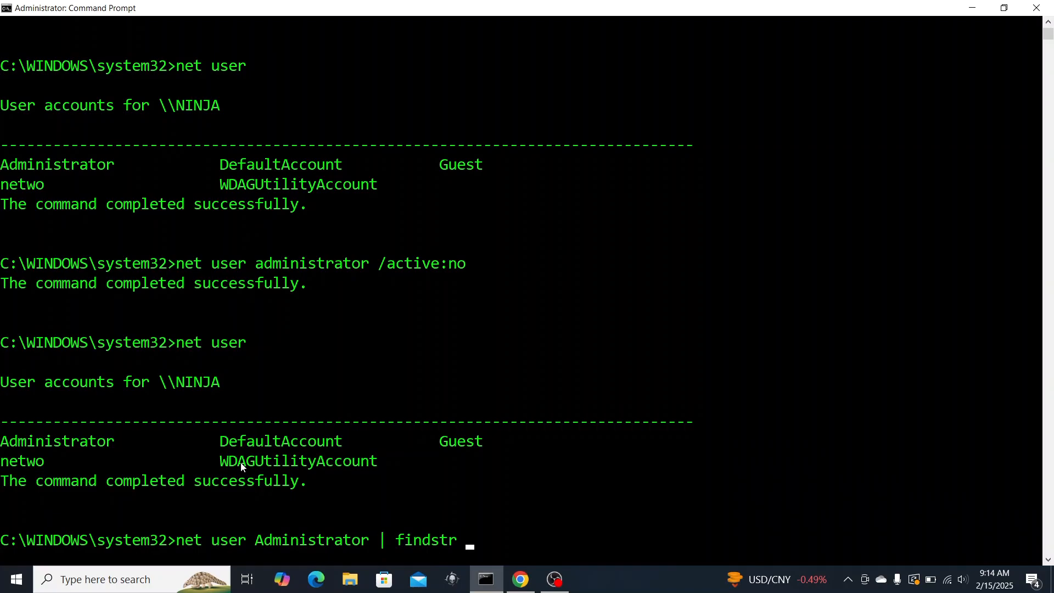
{"action": "type", "text": "Built-"}
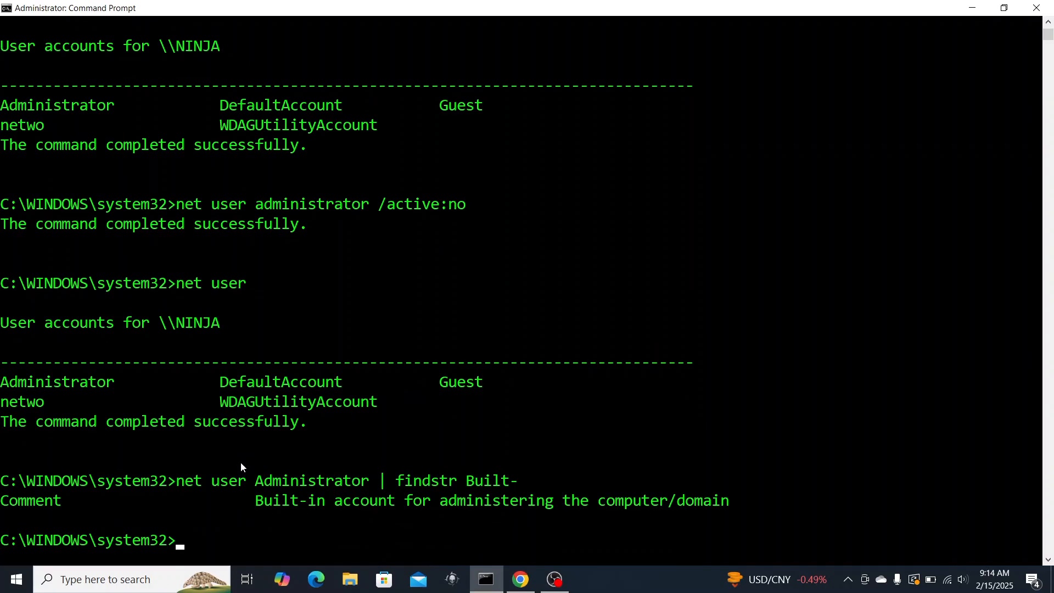
Run net user netwo to show that account's details: active, member of Administrators and Users.
{"action": "type", "text": "net"}
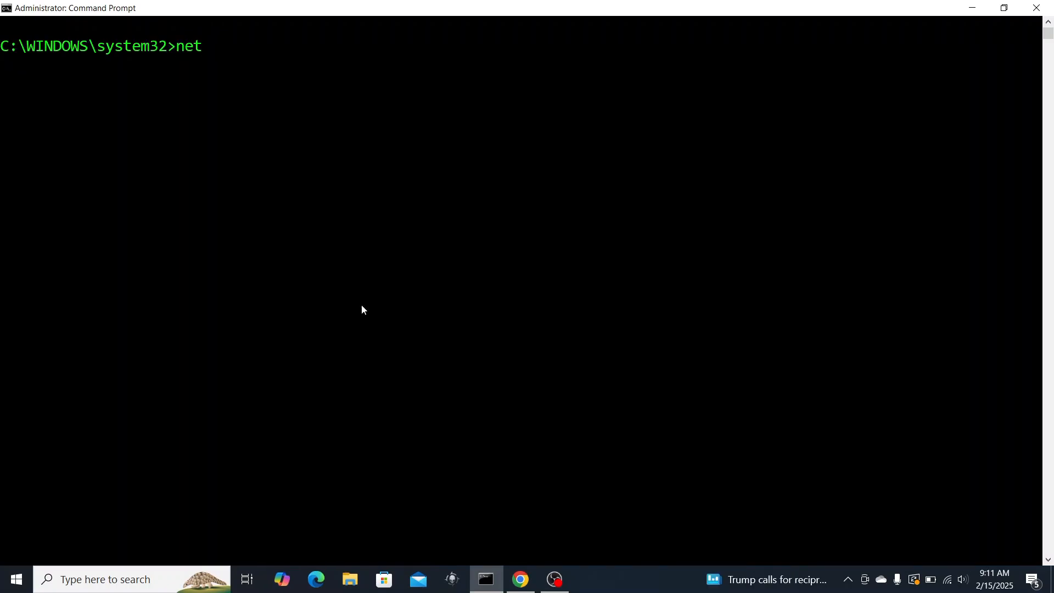
{"action": "type", "text": "user"}
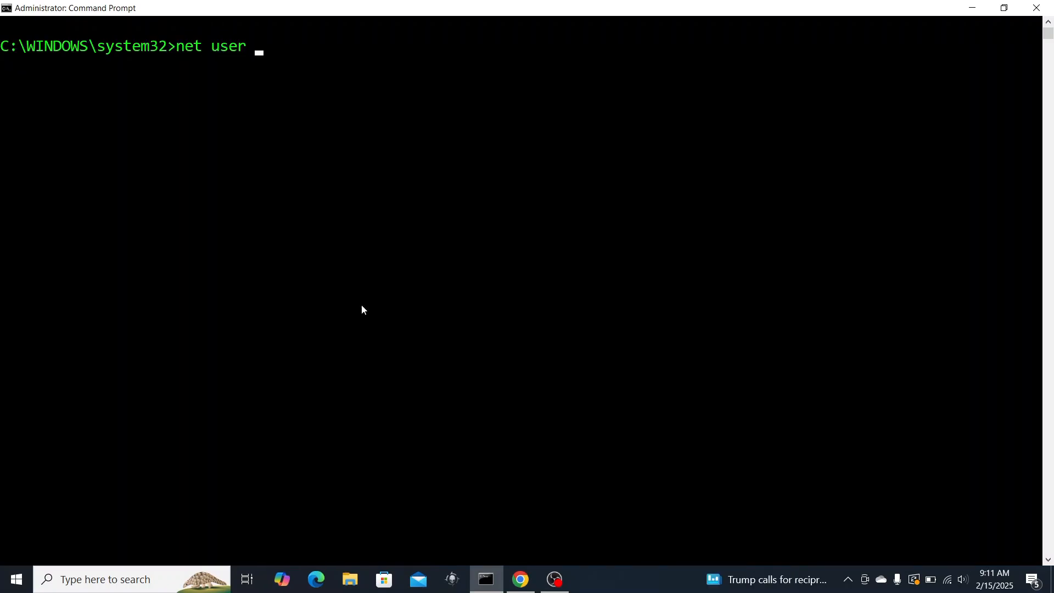
{"action": "type", "text": "netwo"}
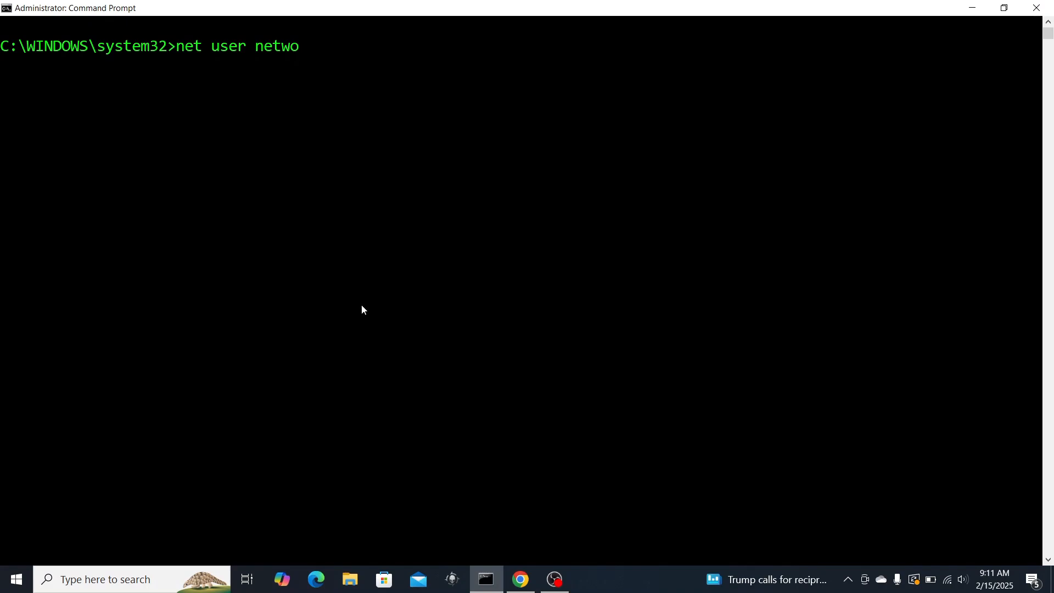
{"action": "key", "text": "enter"}
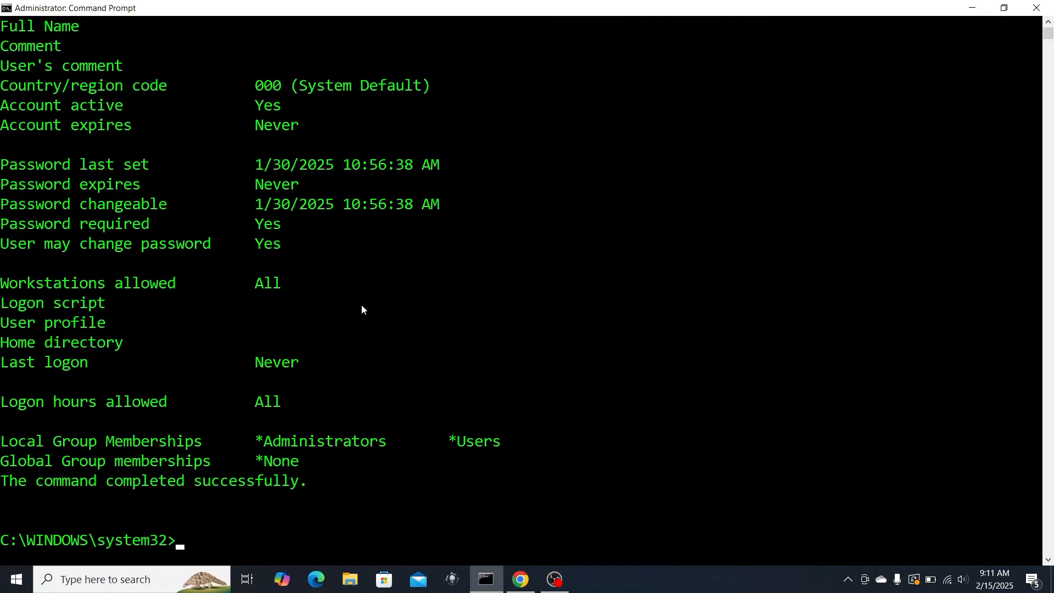
{"action": "mouse_move", "coordinate": [387, 320]}
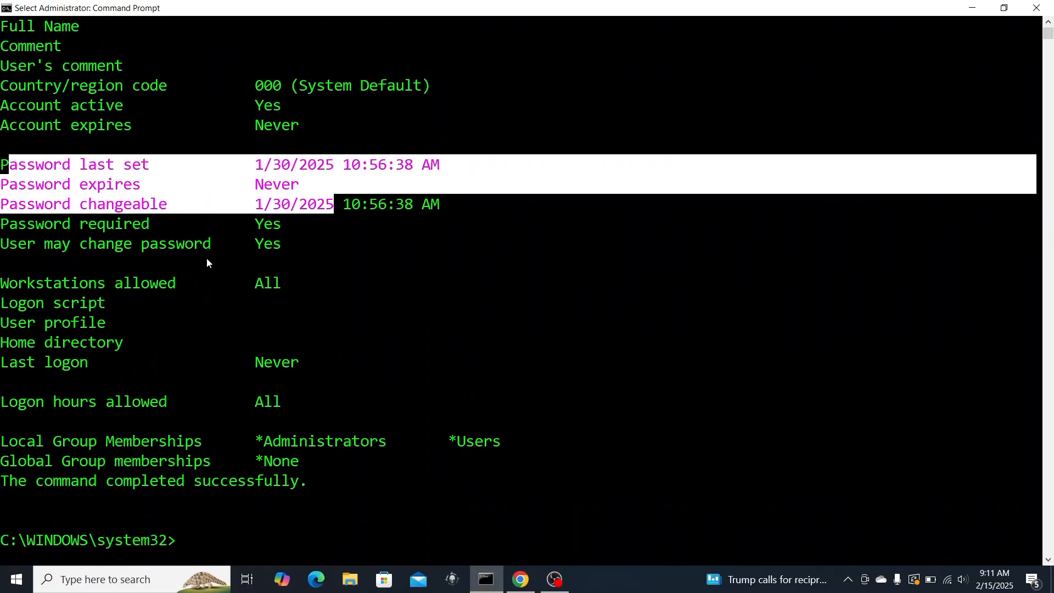
{"action": "scroll", "scroll_direction": "down", "scroll_amount": 3}
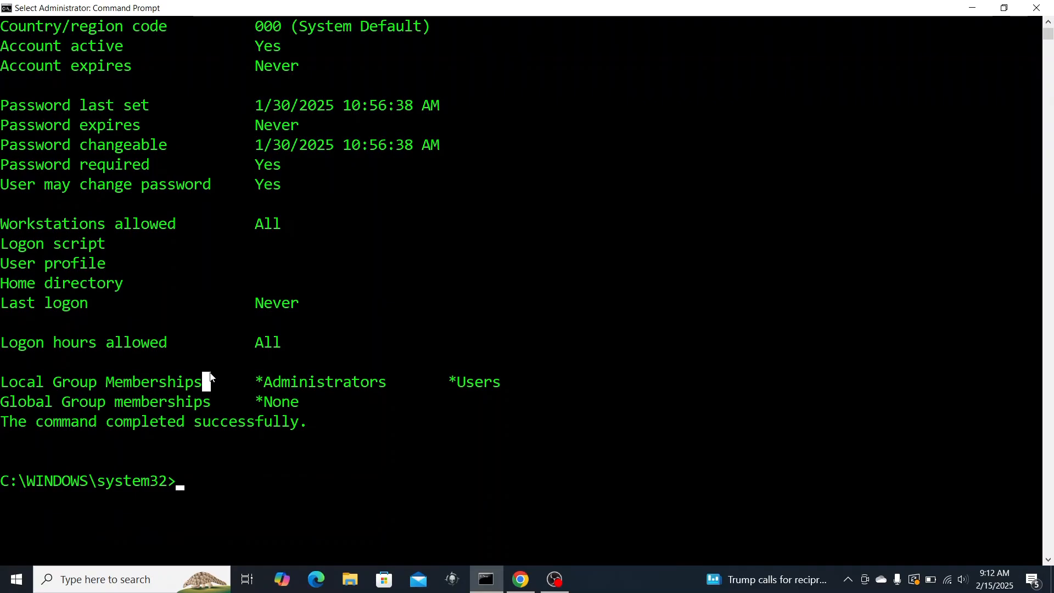
Run net user Administrator to show the built-in account's comment and active status.
{"action": "type", "text": "net user n"}
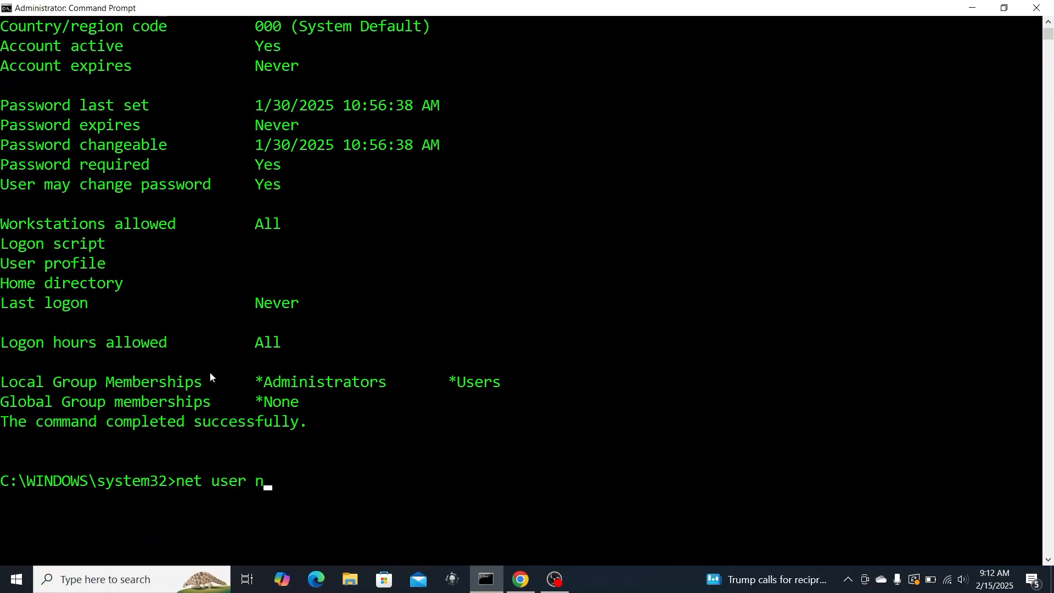
{"action": "type", "text": "Ad"}
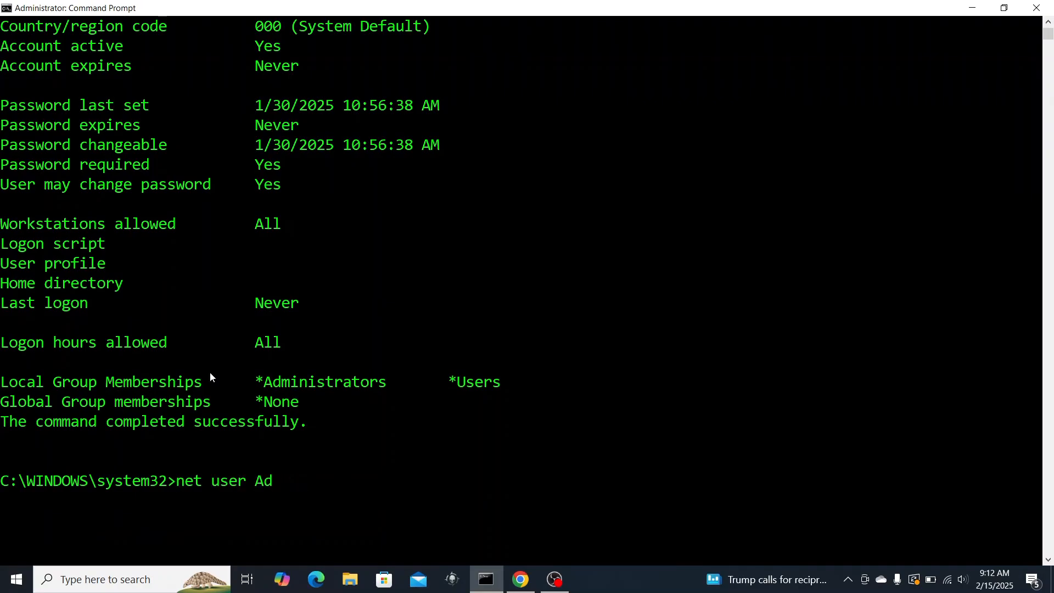
{"action": "type", "text": "ministra"}
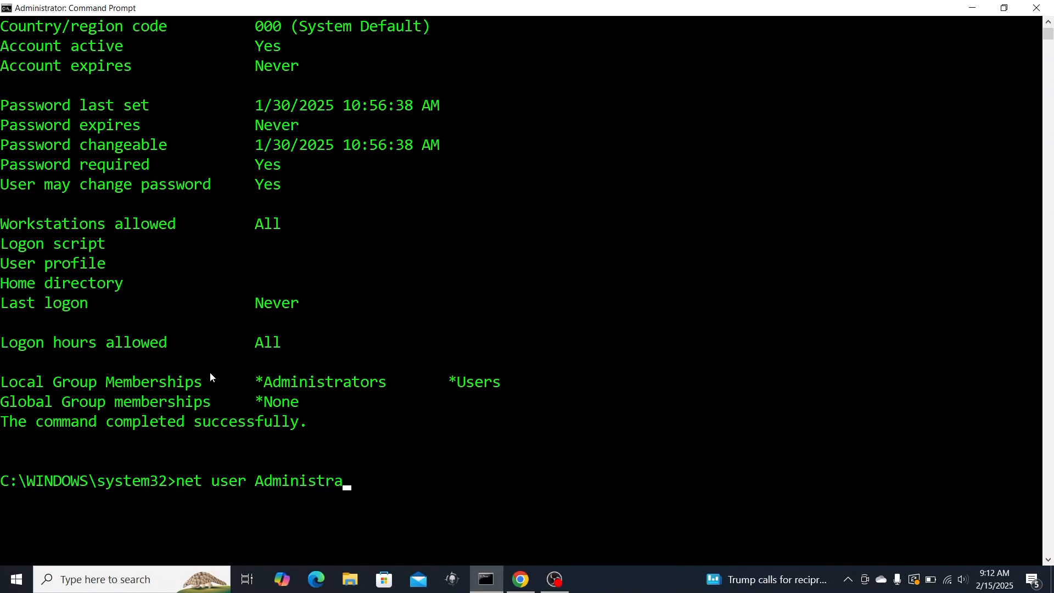
{"action": "key", "text": "enter"}
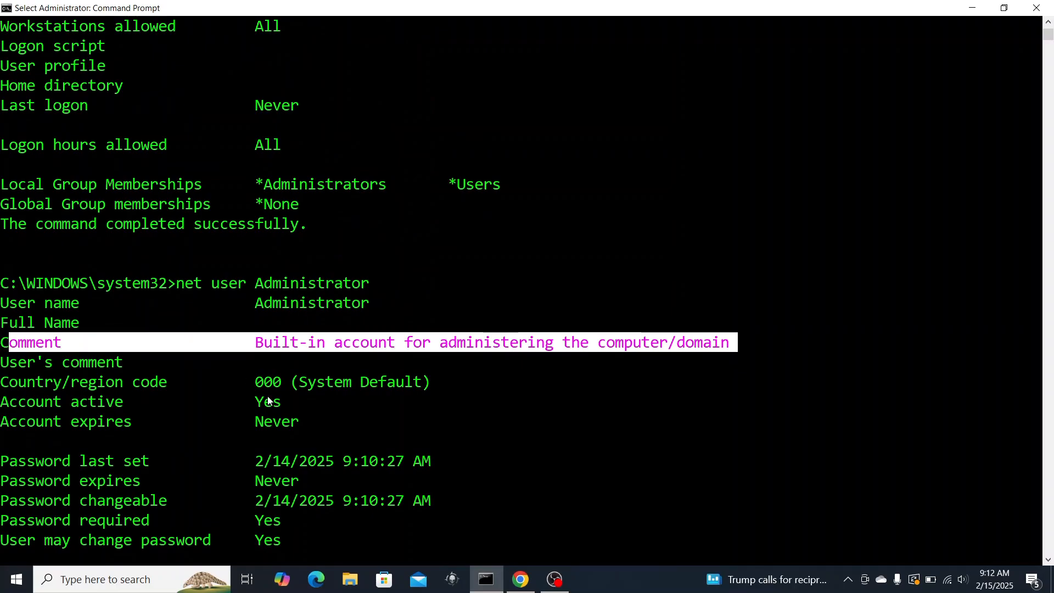
{"action": "scroll", "scroll_direction": "down", "scroll_amount": 3}
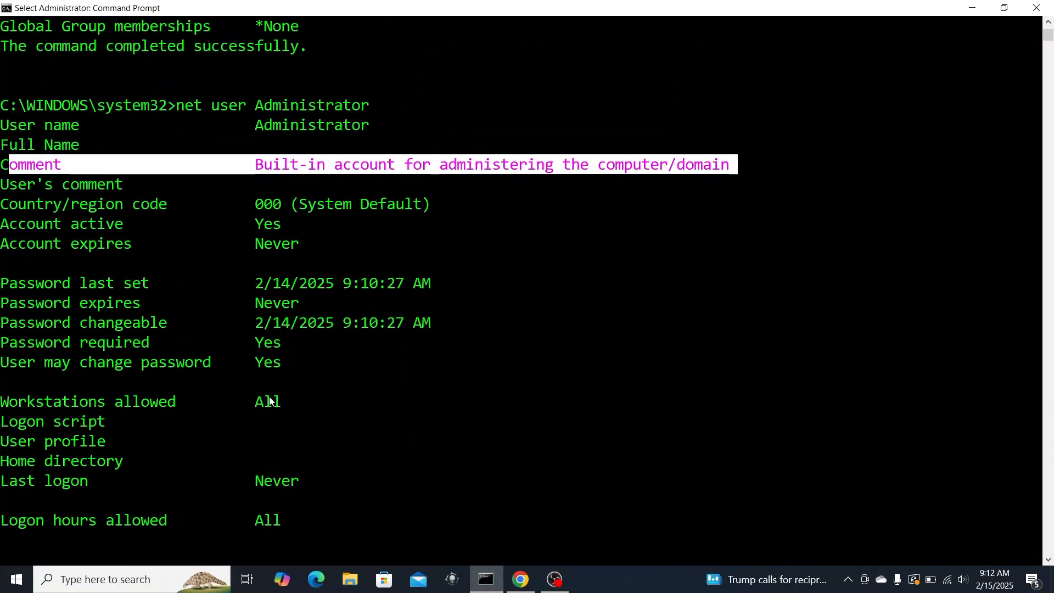
{"action": "mouse_move", "coordinate": [565, 479]}
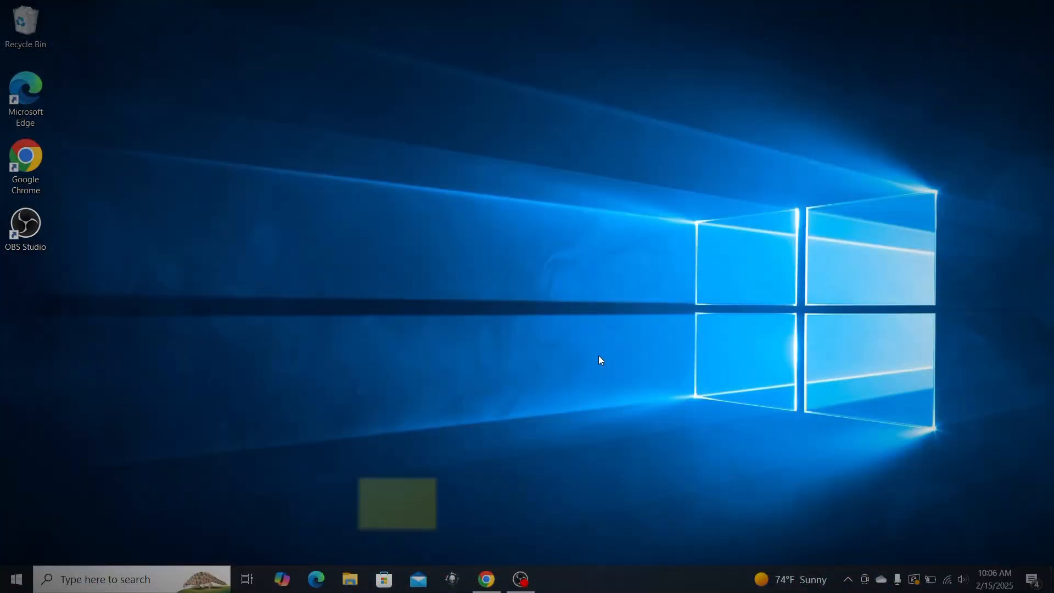
Create a Desktop folder named GodMode.{ED7BA470-8E54-465E-825C-99712043E01C} in File Explorer.
{"action": "left_click_drag", "start_coordinate": [397, 503], "coordinate": [679, 126]}
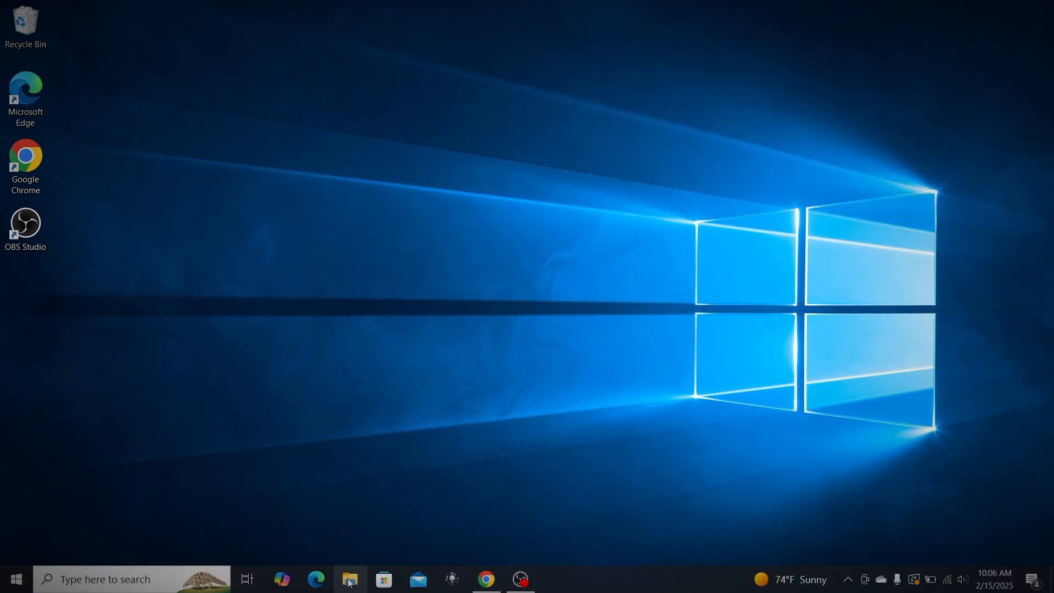
{"action": "left_click", "coordinate": [349, 579]}
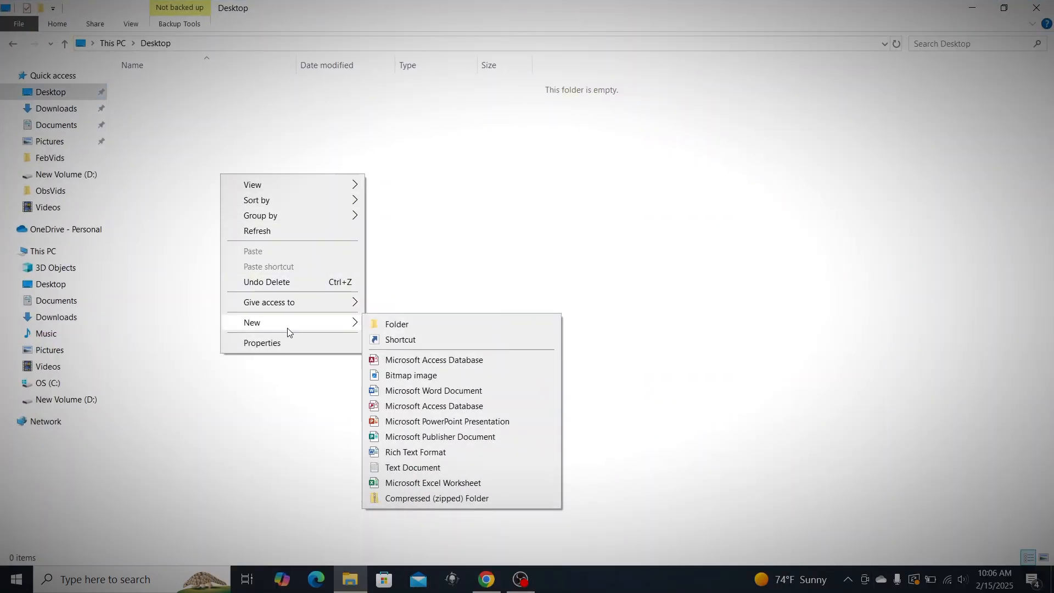
{"action": "left_click", "coordinate": [397, 323]}
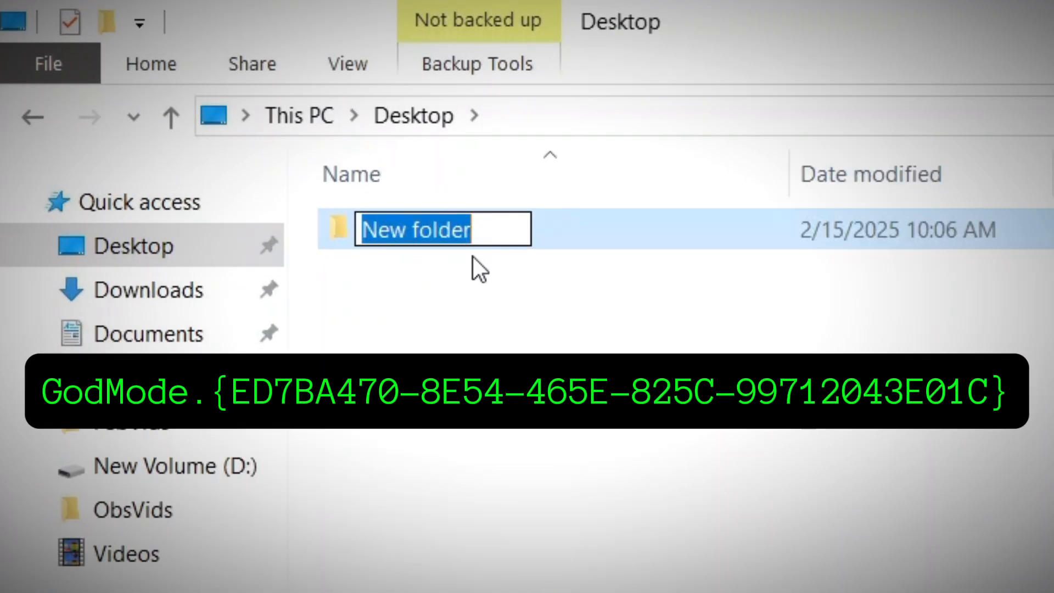
{"action": "type", "text": "GodMode.{ED7BA470-8E54-465E-825C-99712043E01C}"}
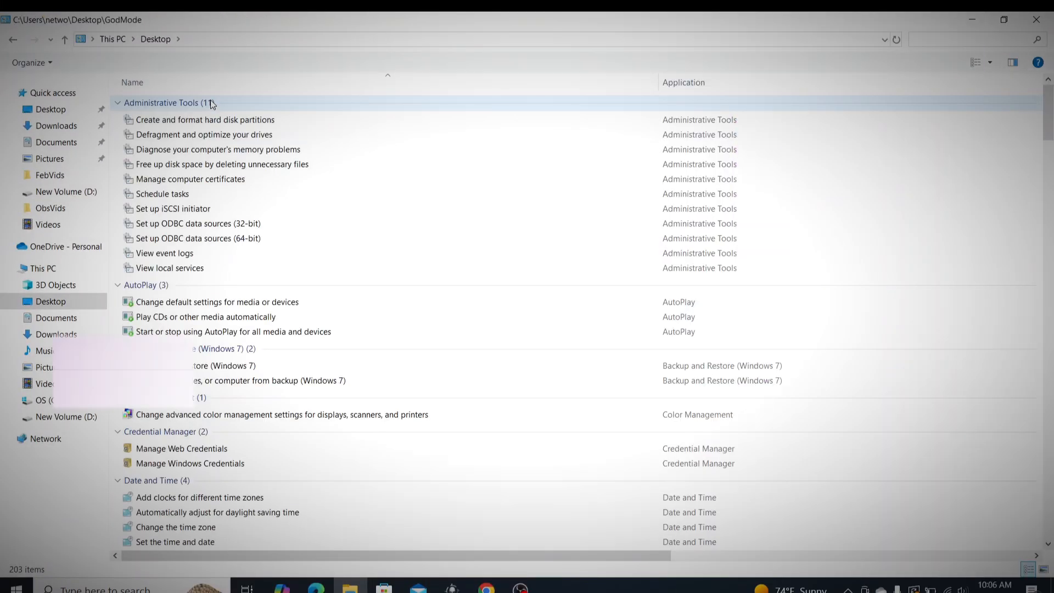
Scroll through the GodMode folder's 203 settings tasks grouped by category.
{"action": "scroll", "scroll_direction": "down", "scroll_amount": 3}
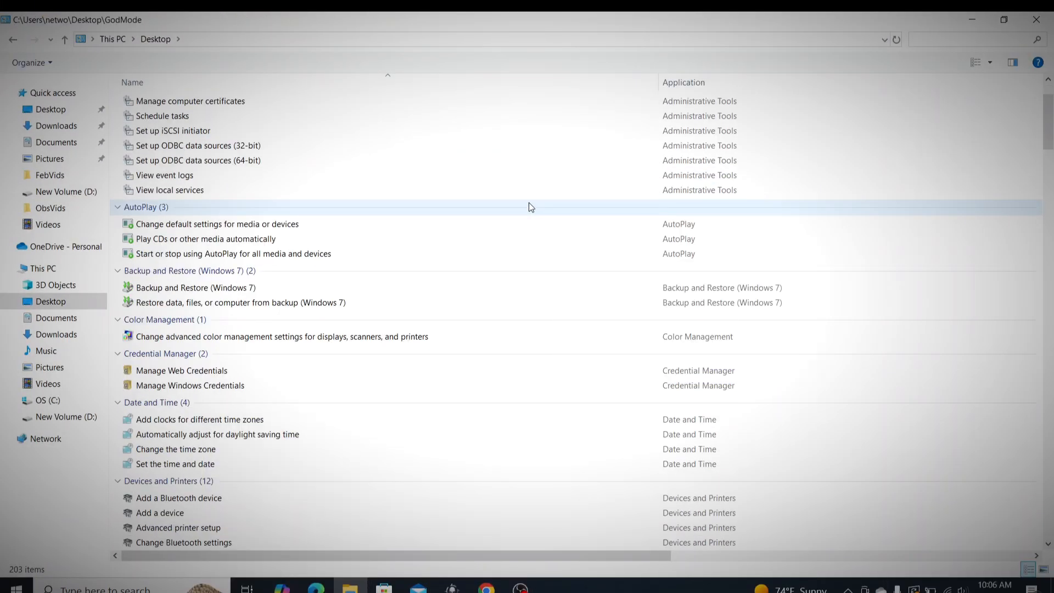
{"action": "scroll", "scroll_direction": "down", "scroll_amount": 3}
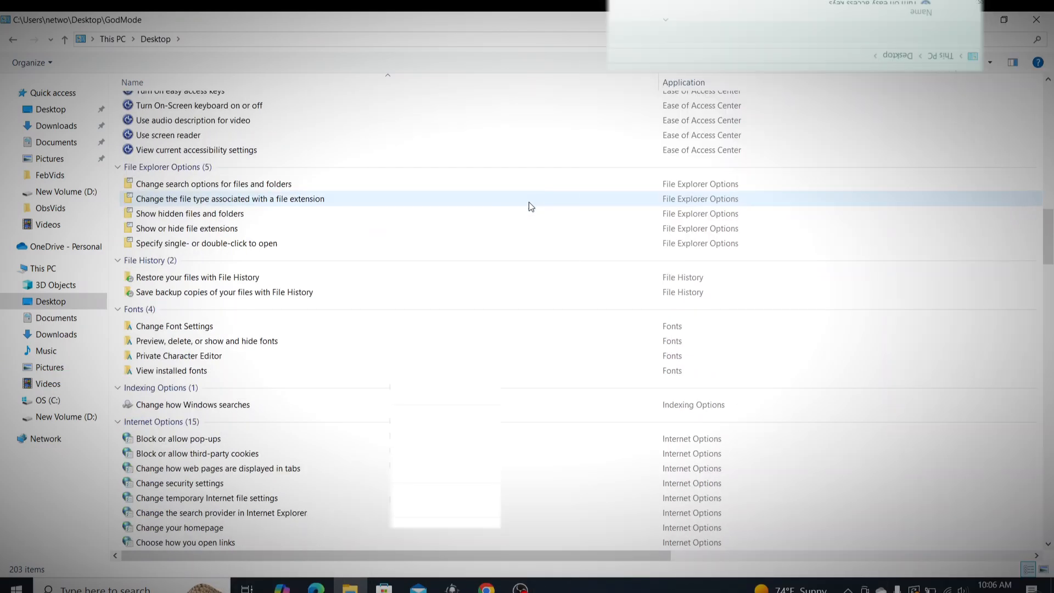
{"action": "scroll", "scroll_direction": "down", "scroll_amount": 3}
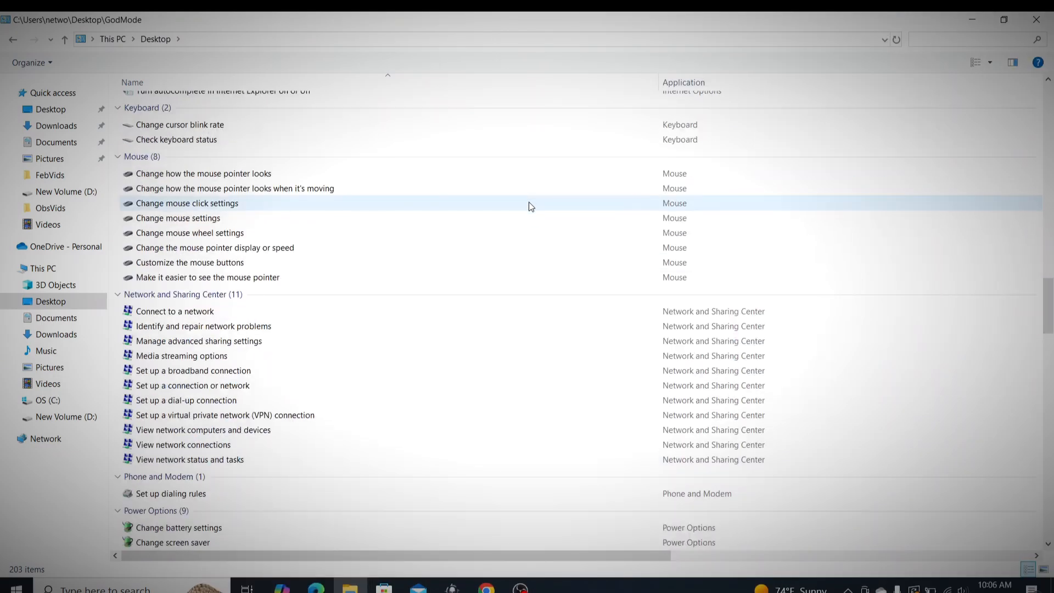
{"action": "scroll", "scroll_direction": "down", "scroll_amount": 3}
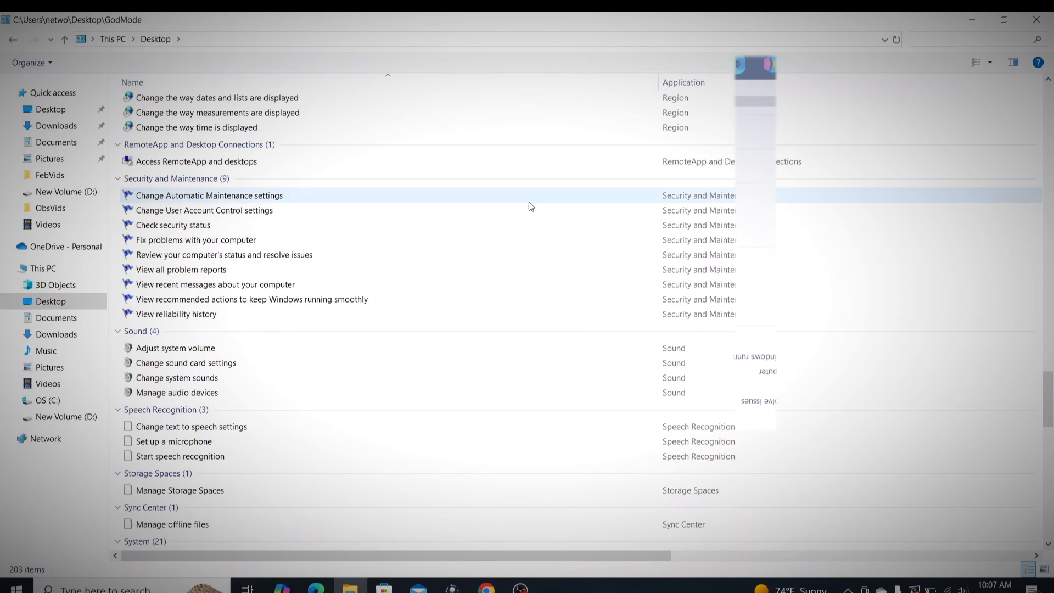
{"action": "scroll", "scroll_direction": "down", "scroll_amount": 3}
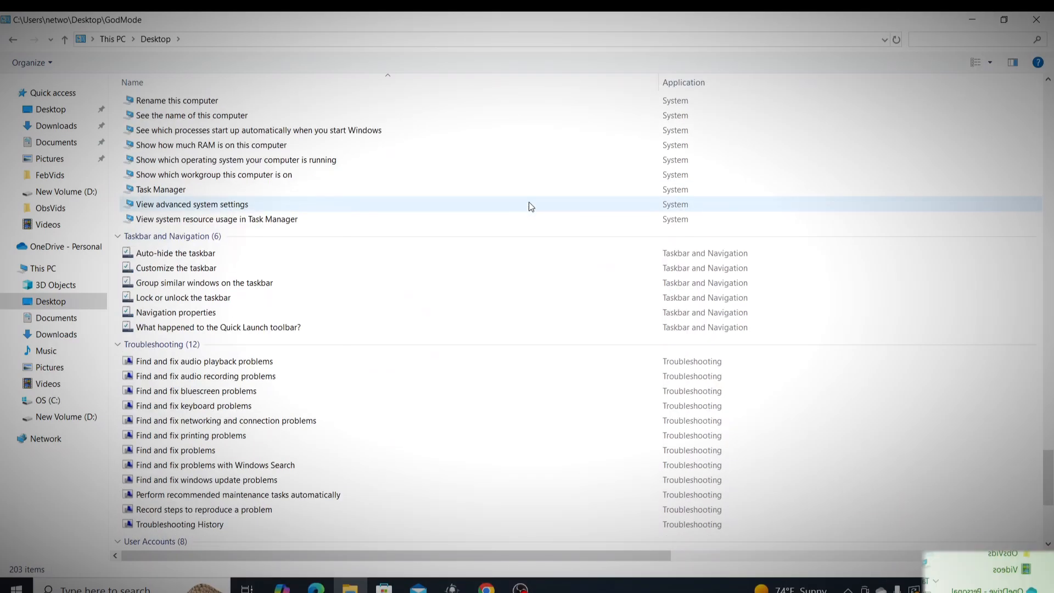
{"action": "scroll", "scroll_direction": "down", "scroll_amount": 3}
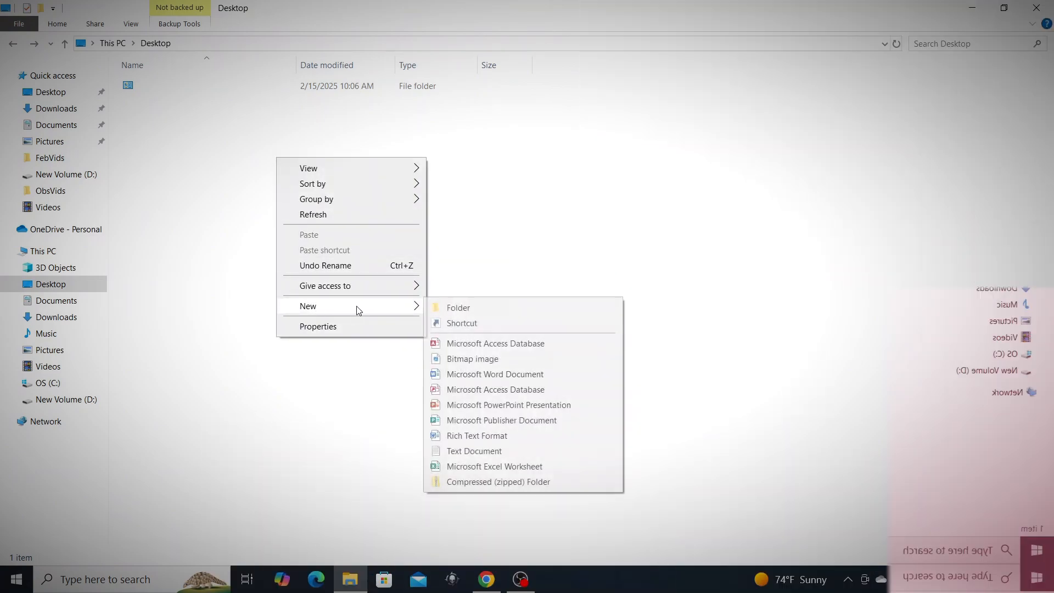
Create a Desktop shortcut targeting cmd /k and name it SkidBox.
{"action": "left_click", "coordinate": [463, 323]}
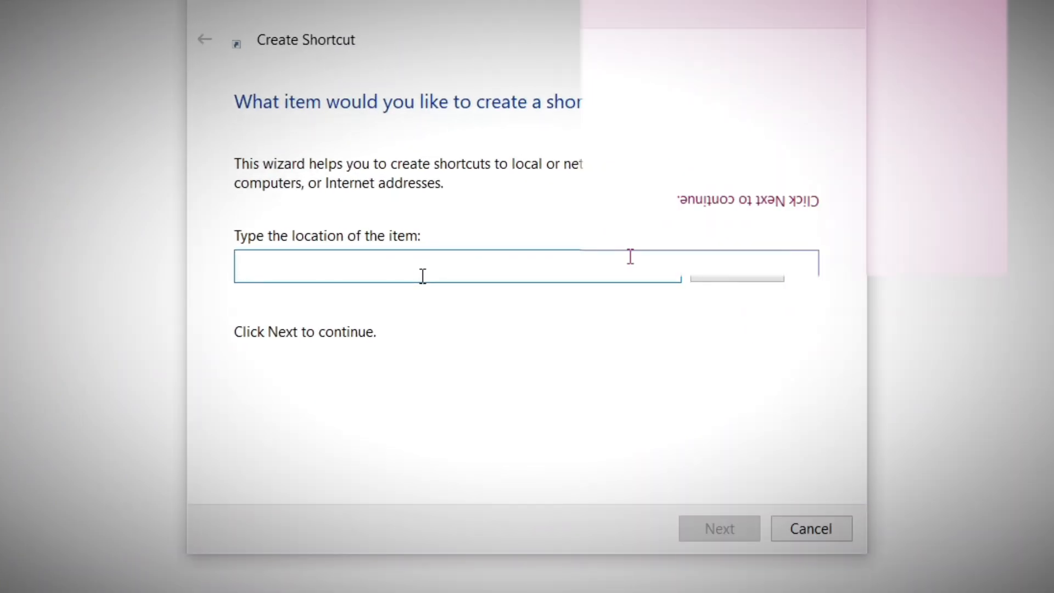
{"action": "type", "text": "cmd"}
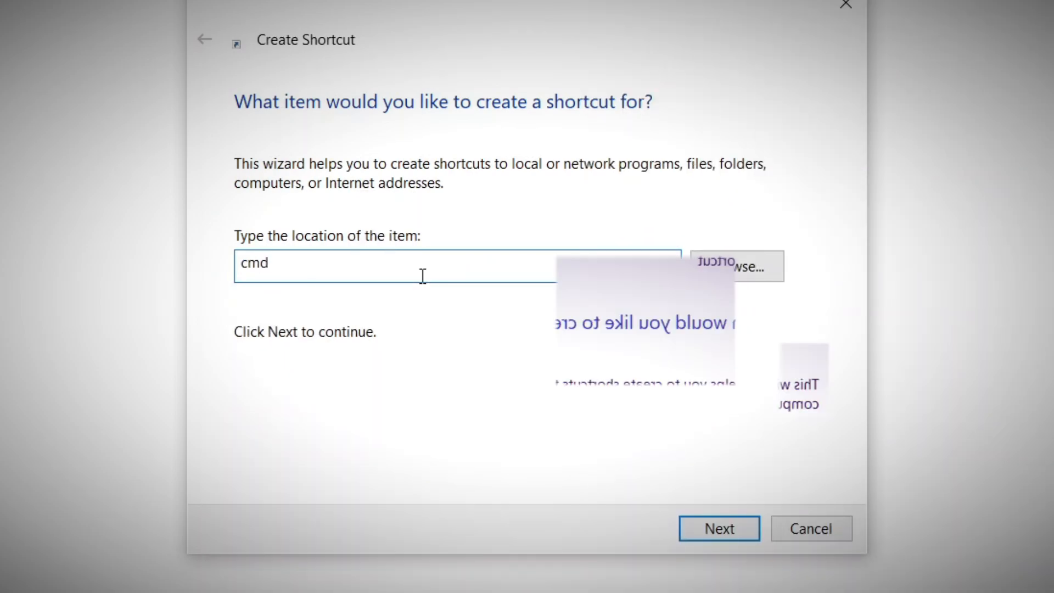
{"action": "type", "text": "/"}
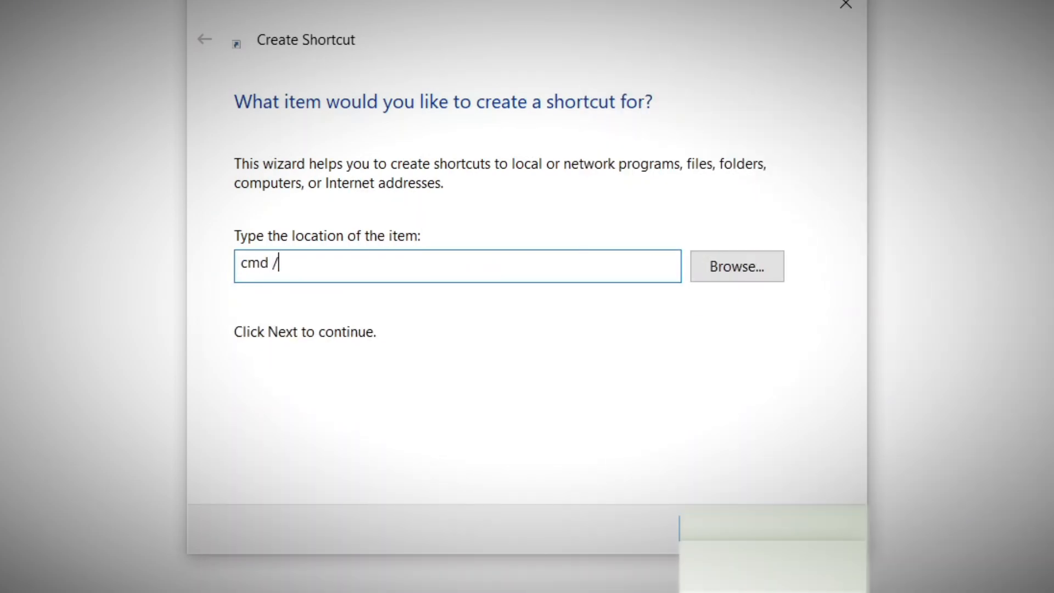
{"action": "type", "text": "k"}
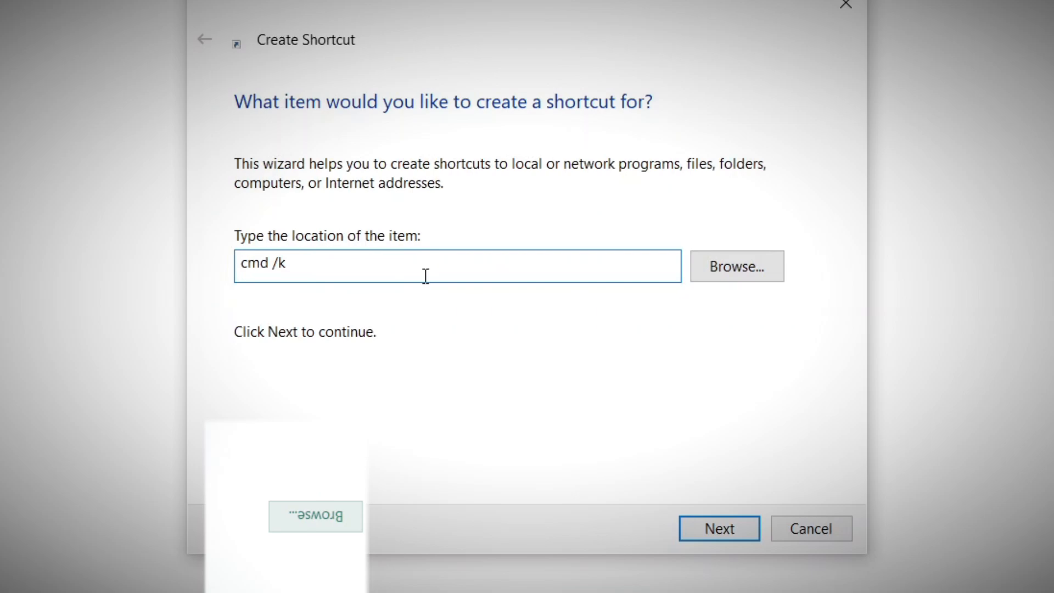
{"action": "left_click", "coordinate": [719, 529]}
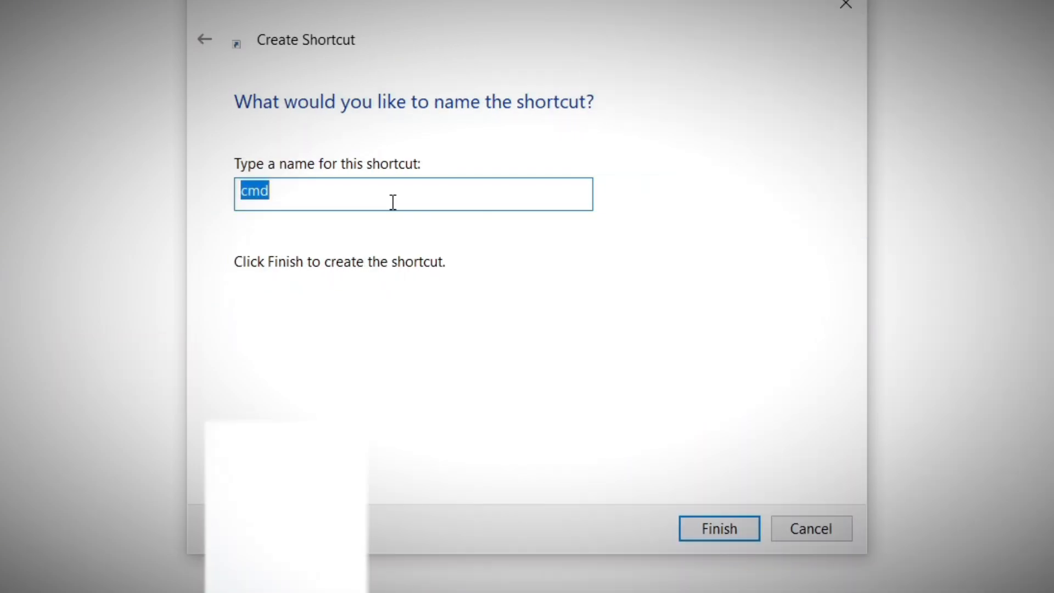
{"action": "type", "text": "Ski"}
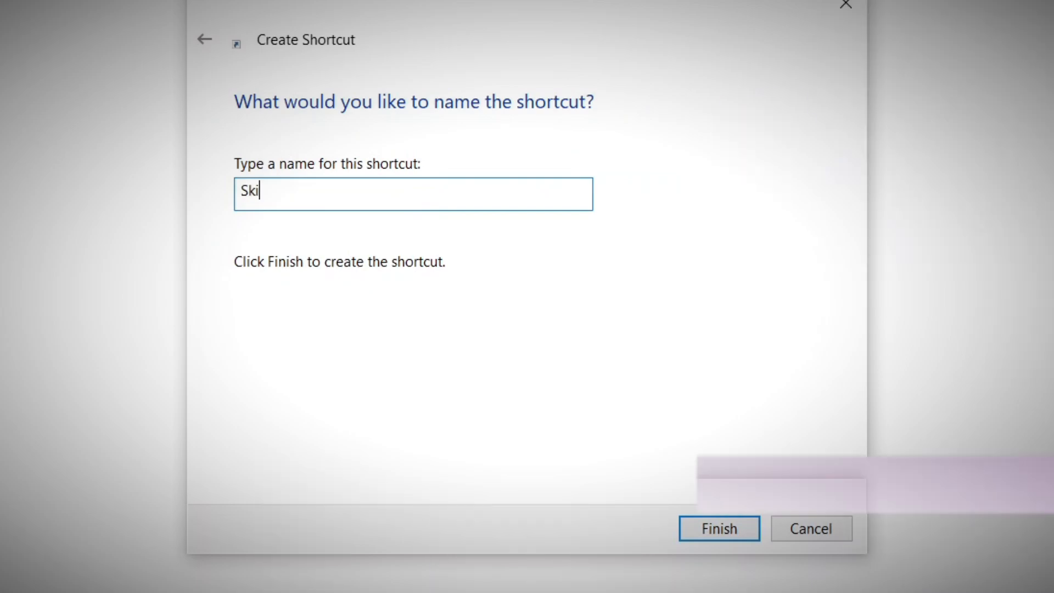
{"action": "type", "text": "dBox"}
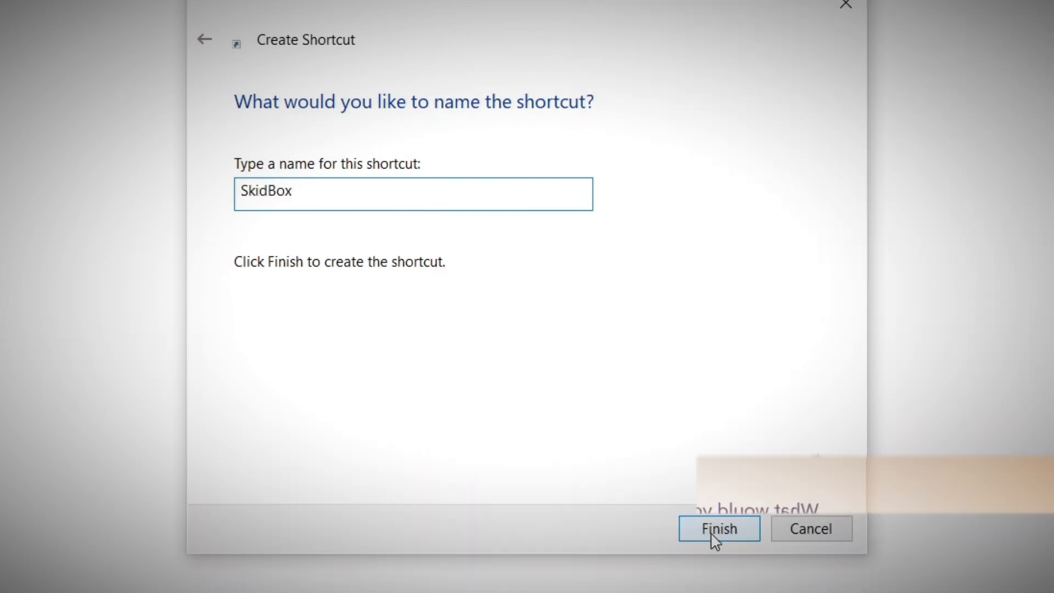
{"action": "left_click", "coordinate": [718, 528]}
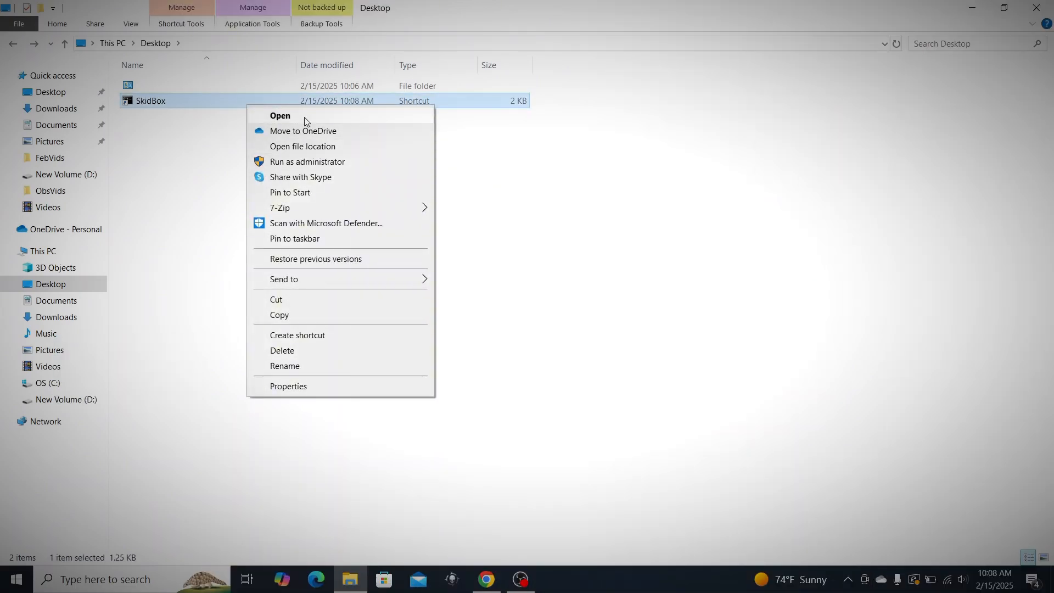
Launch SkidBox as administrator, accept the prompt, and enter 'tree' at the System32 console.
{"action": "left_click", "coordinate": [563, 333]}
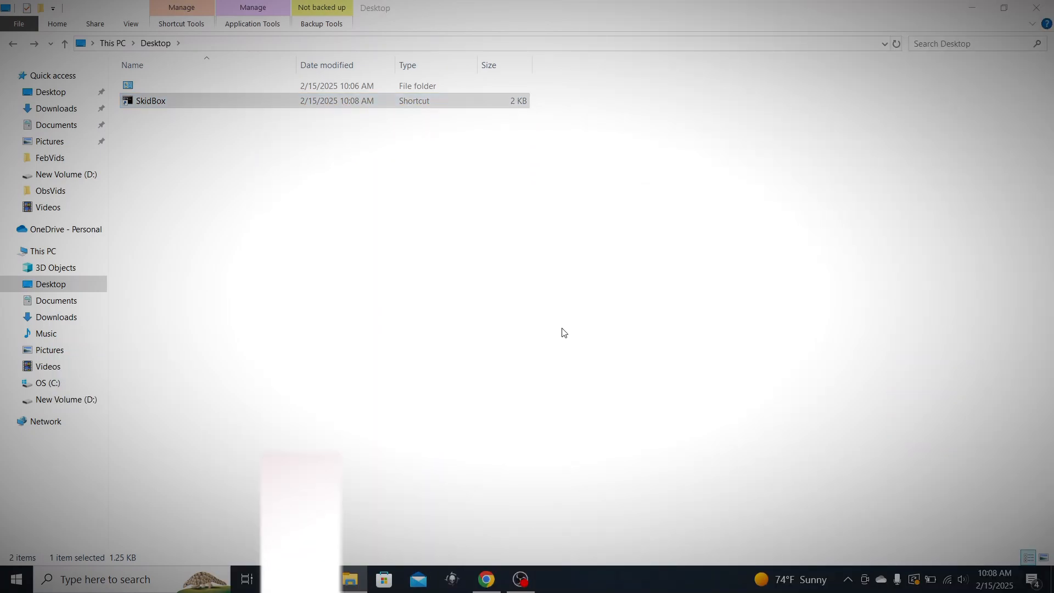
{"action": "double_click", "coordinate": [150, 100]}
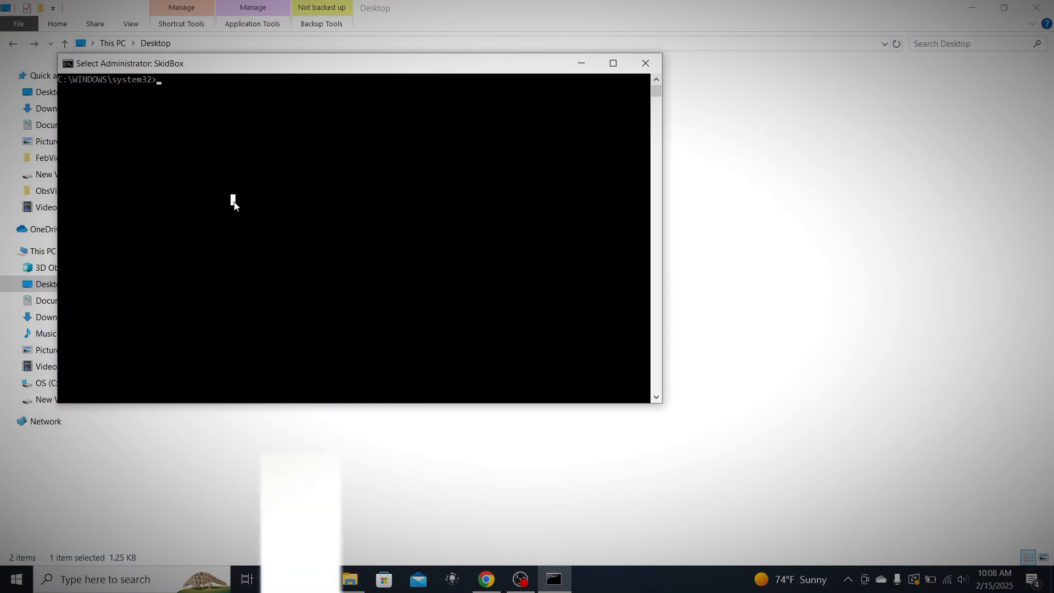
{"action": "type", "text": "c"}
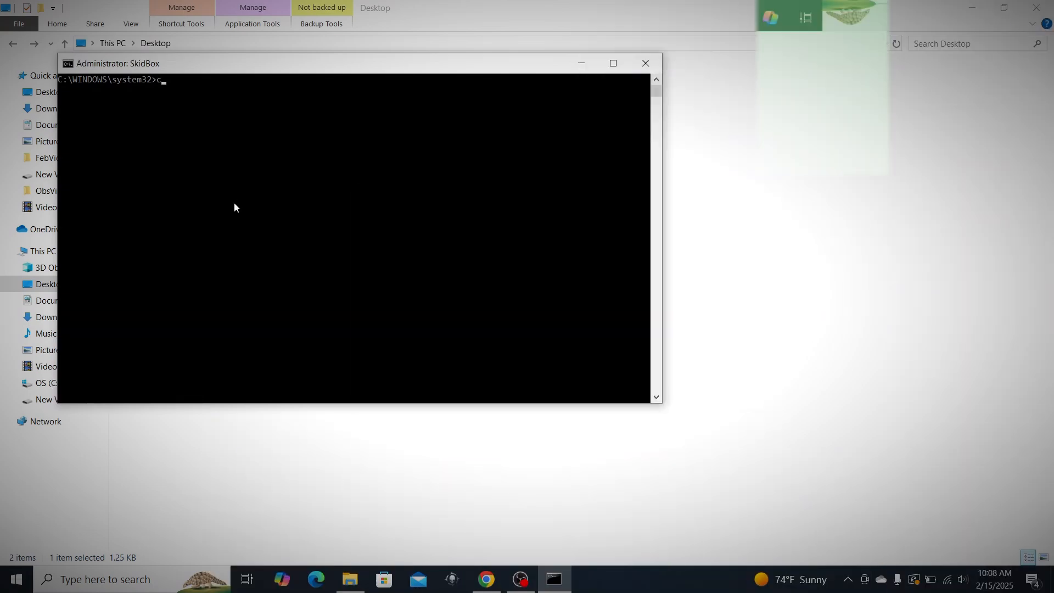
{"action": "type", "text": "tree"}
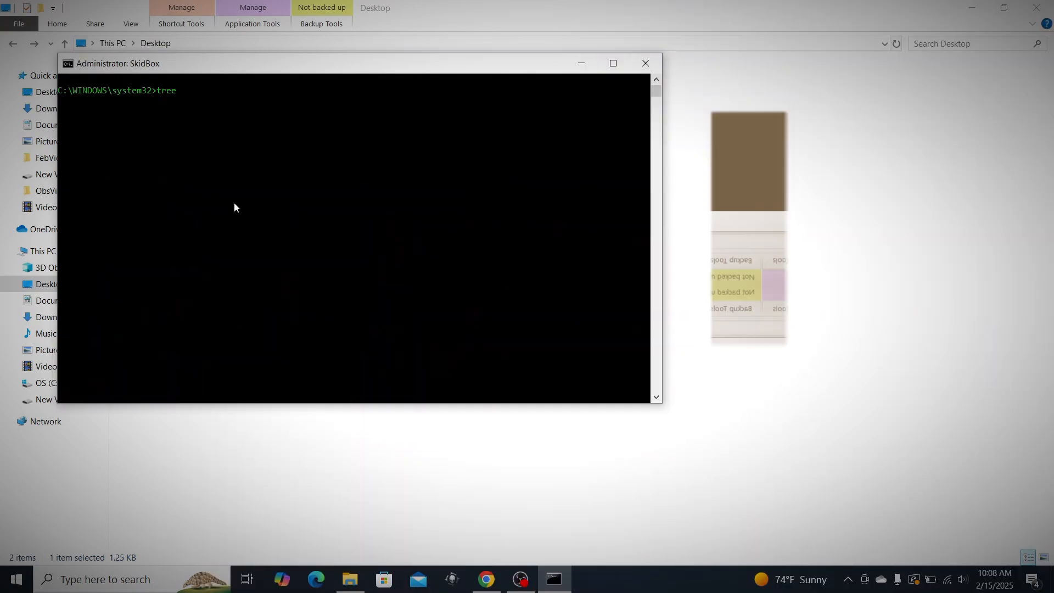